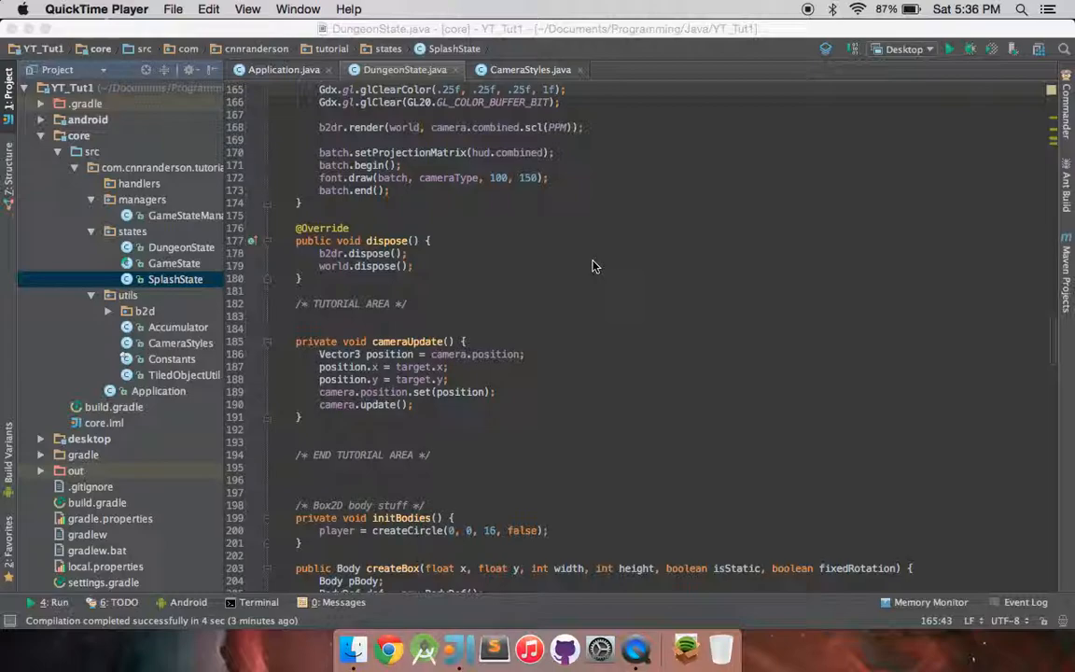
mouse_move(505, 395)
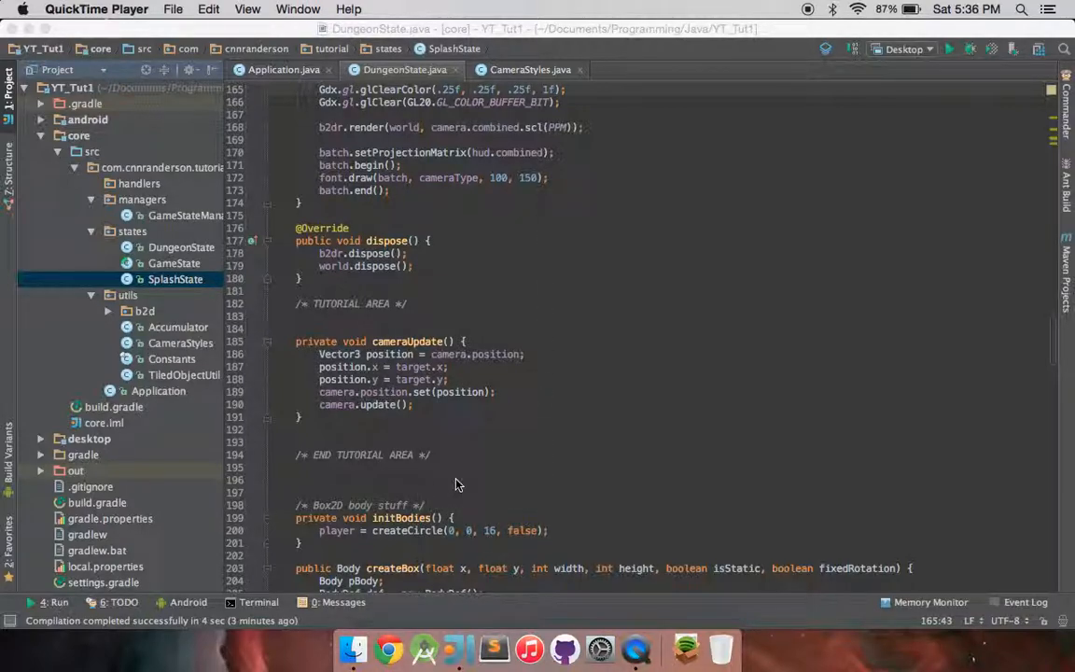
mouse_move(432, 399)
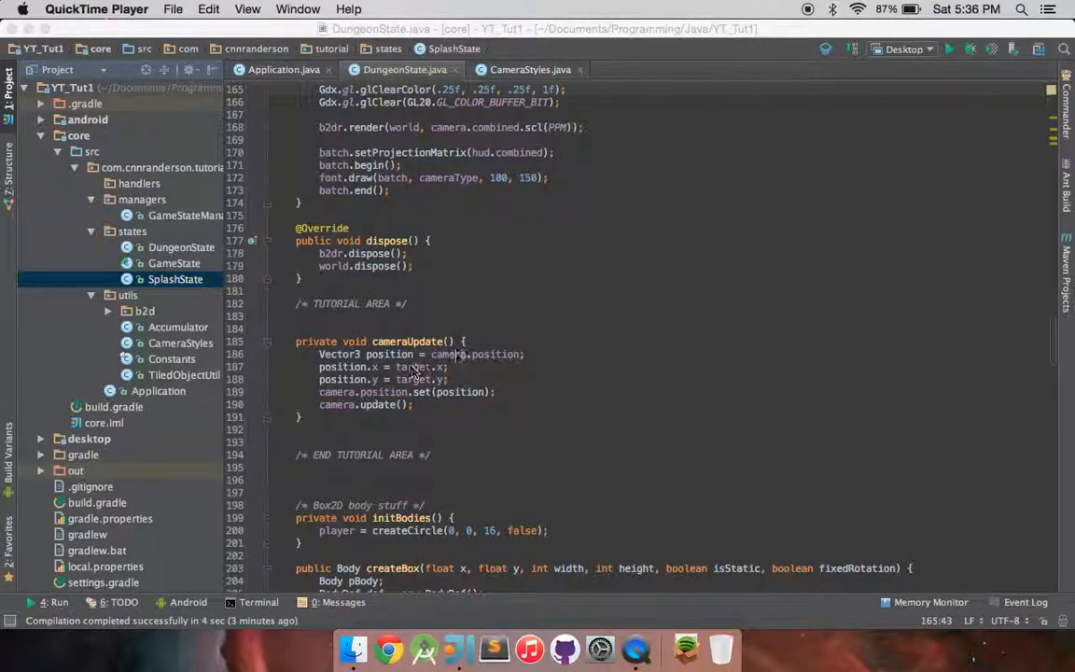
- Run the Desktop game and view the room in 'Lock to target - Room Center' mode
double_click(408, 366)
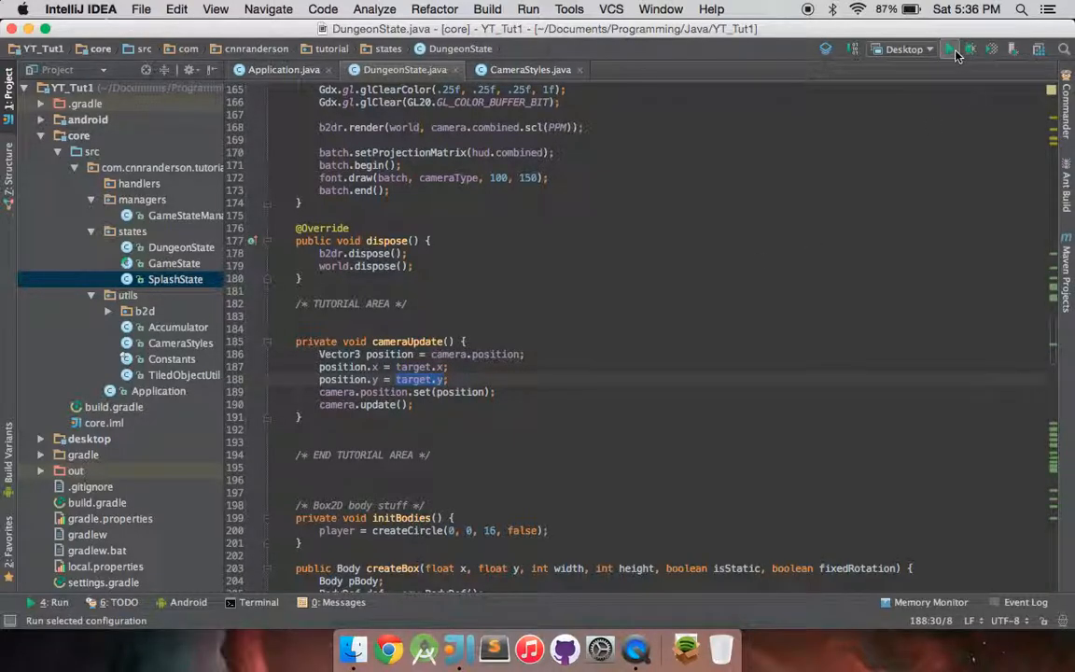
click(950, 48)
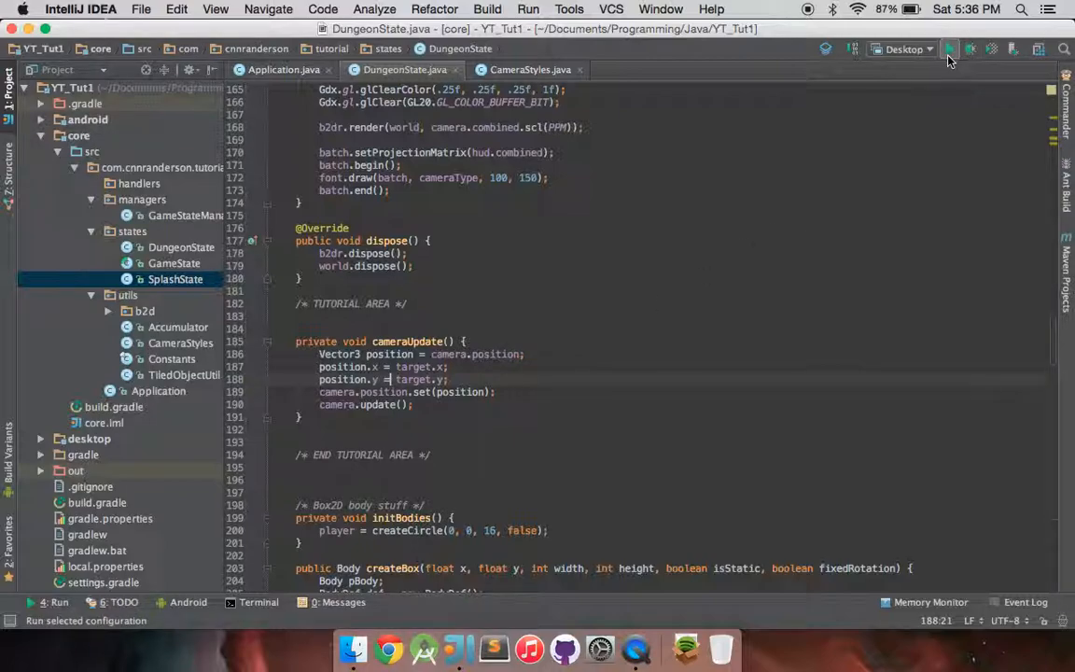
click(949, 49)
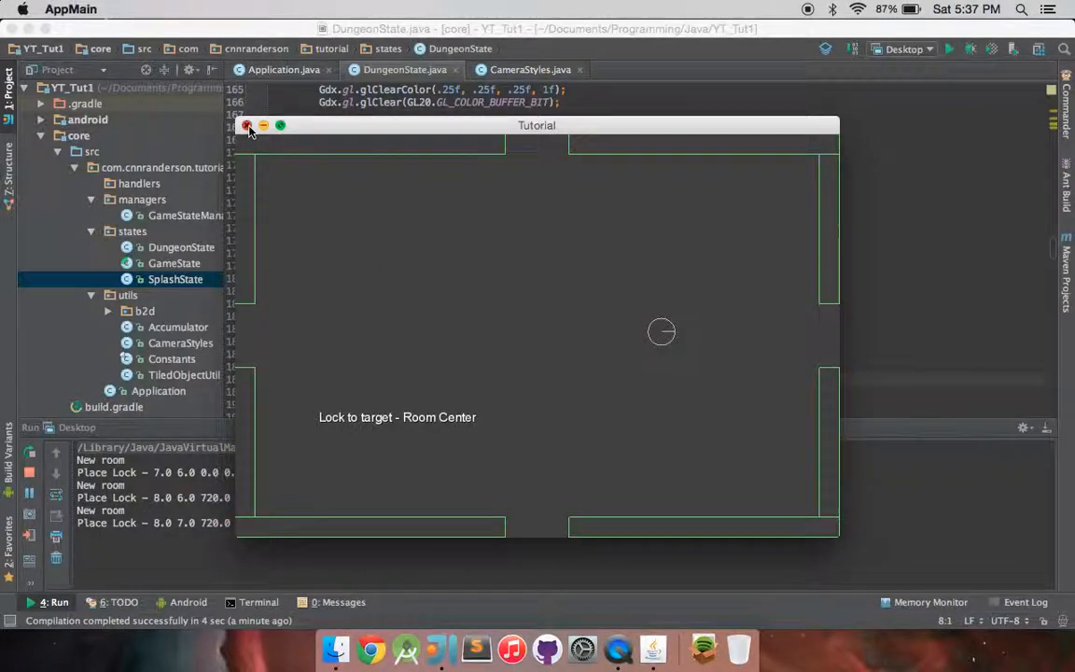
- Close the Tutorial game and compare the empty CameraStyles class with DungeonState's cameraUpdate
click(248, 125)
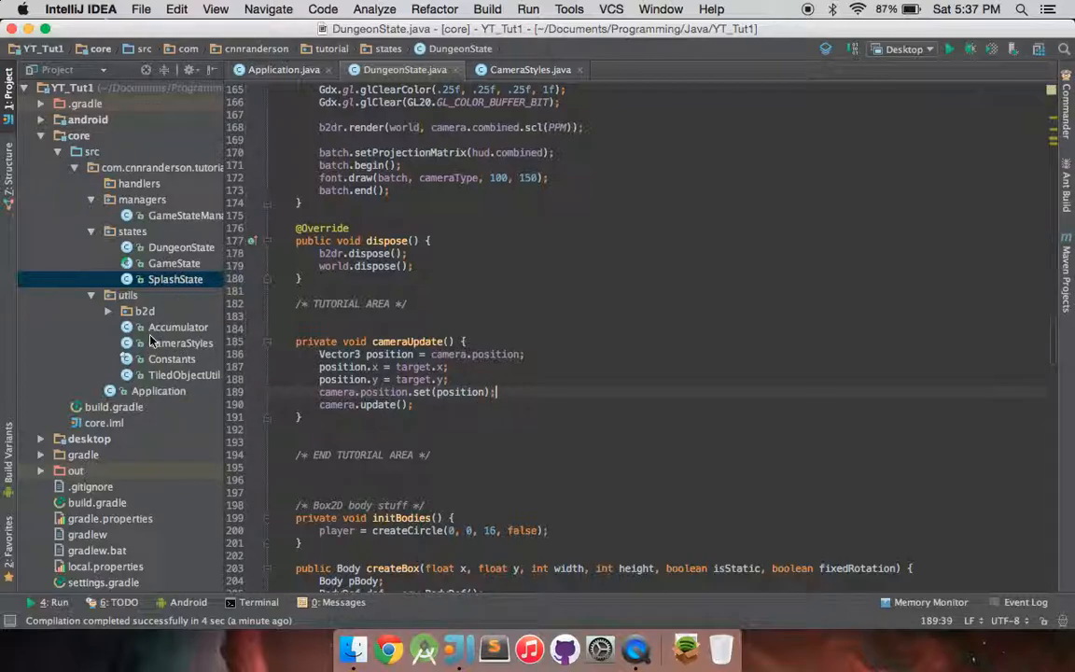
mouse_move(185, 352)
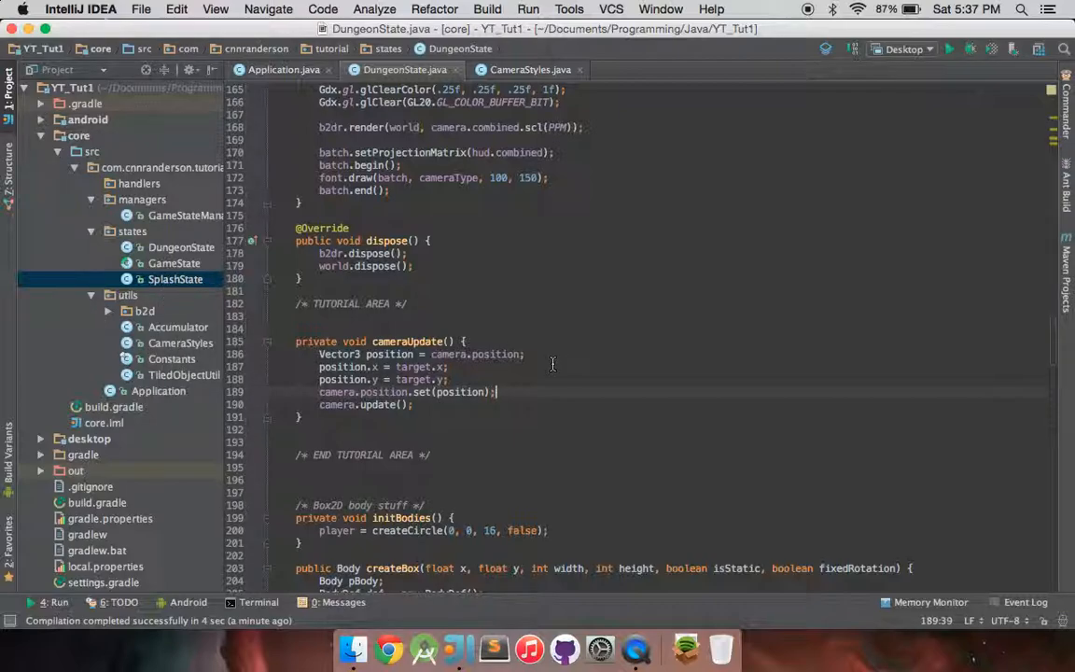
mouse_move(299, 381)
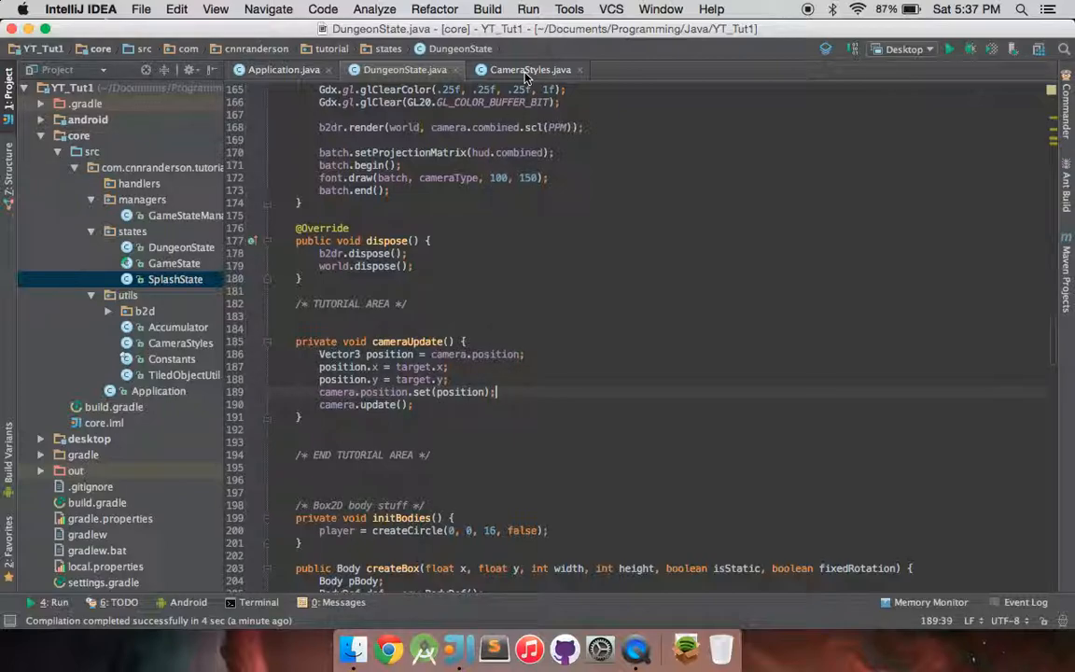
click(530, 69)
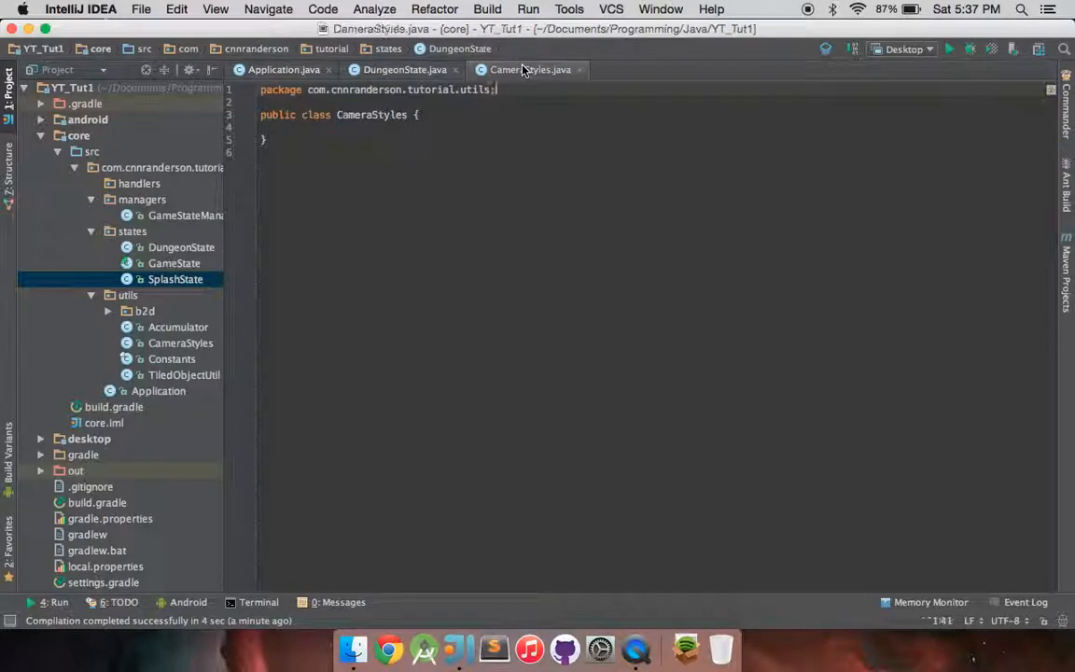
click(403, 69)
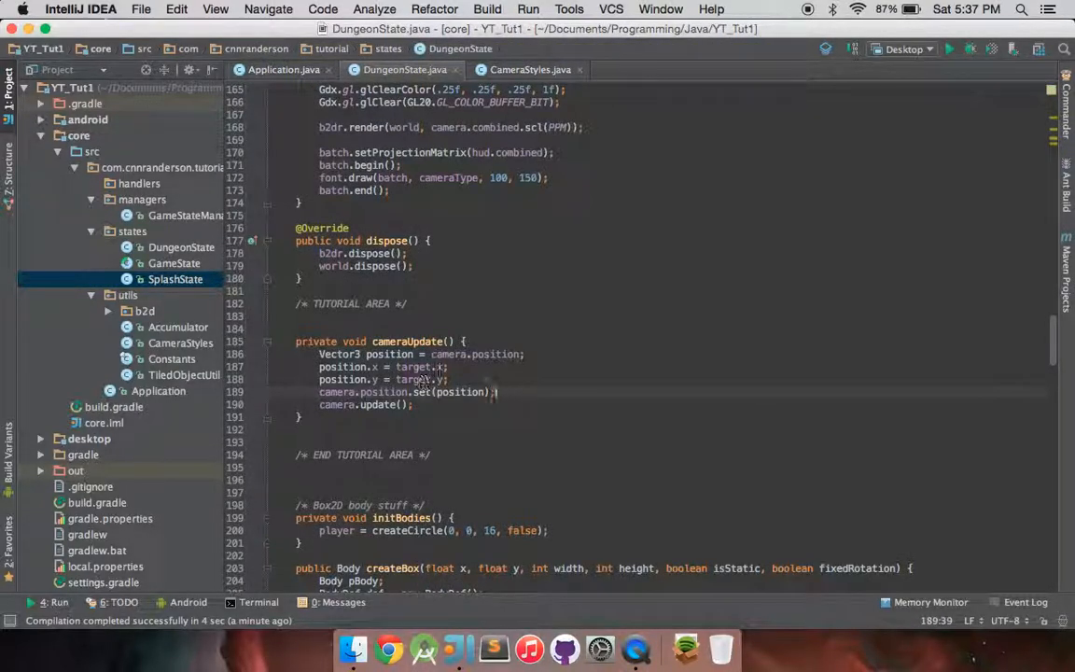
click(530, 69)
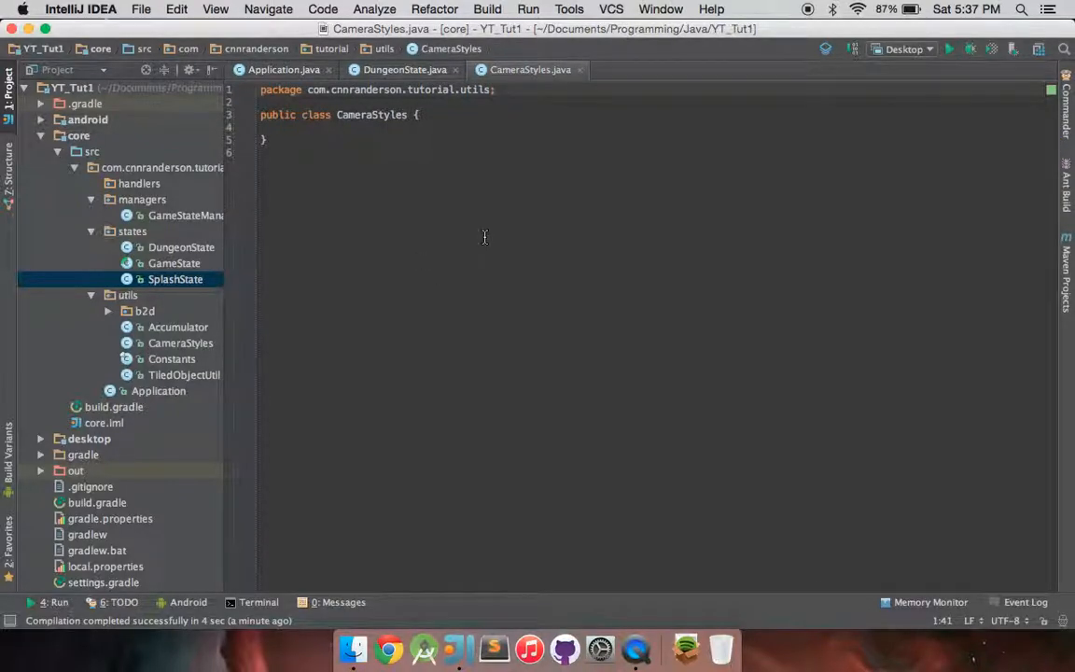
click(404, 69)
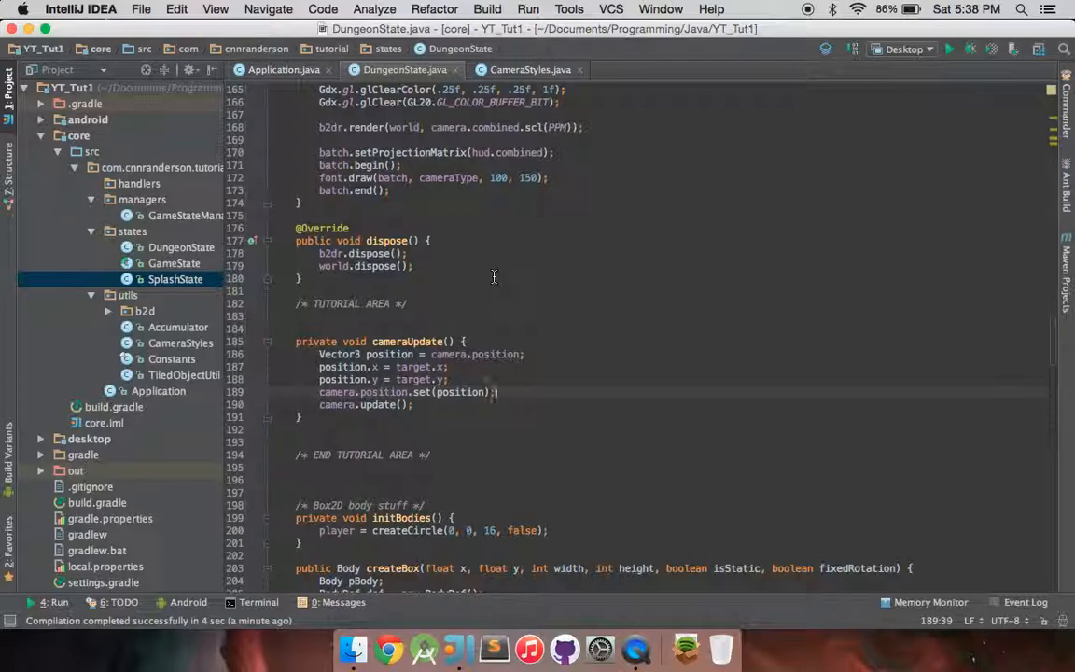
mouse_move(448, 432)
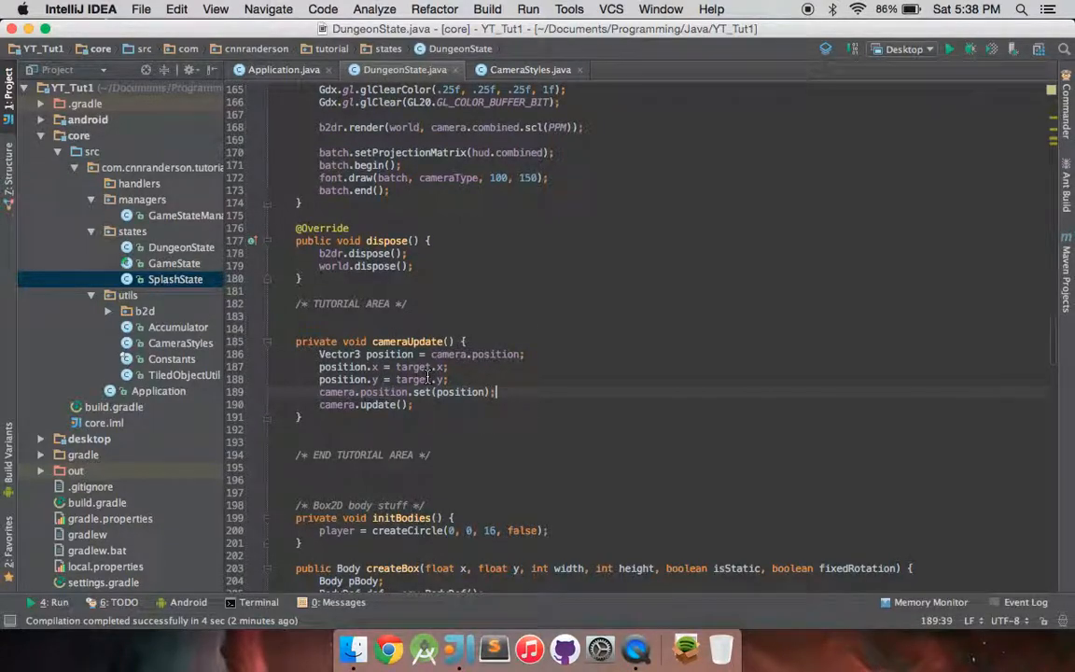
click(529, 69)
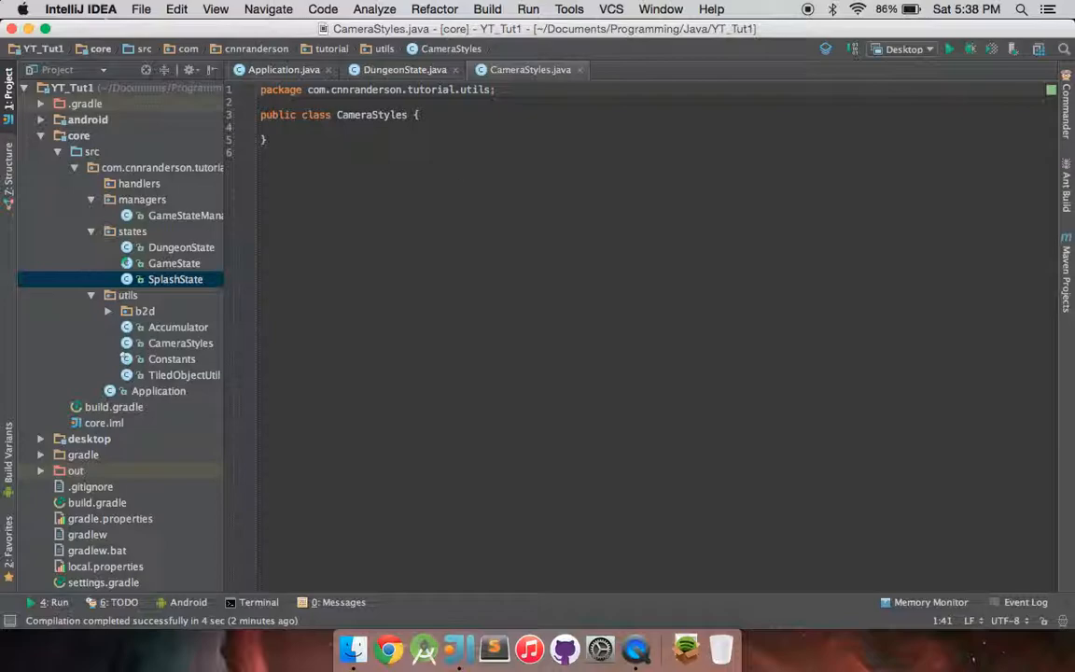
click(403, 69)
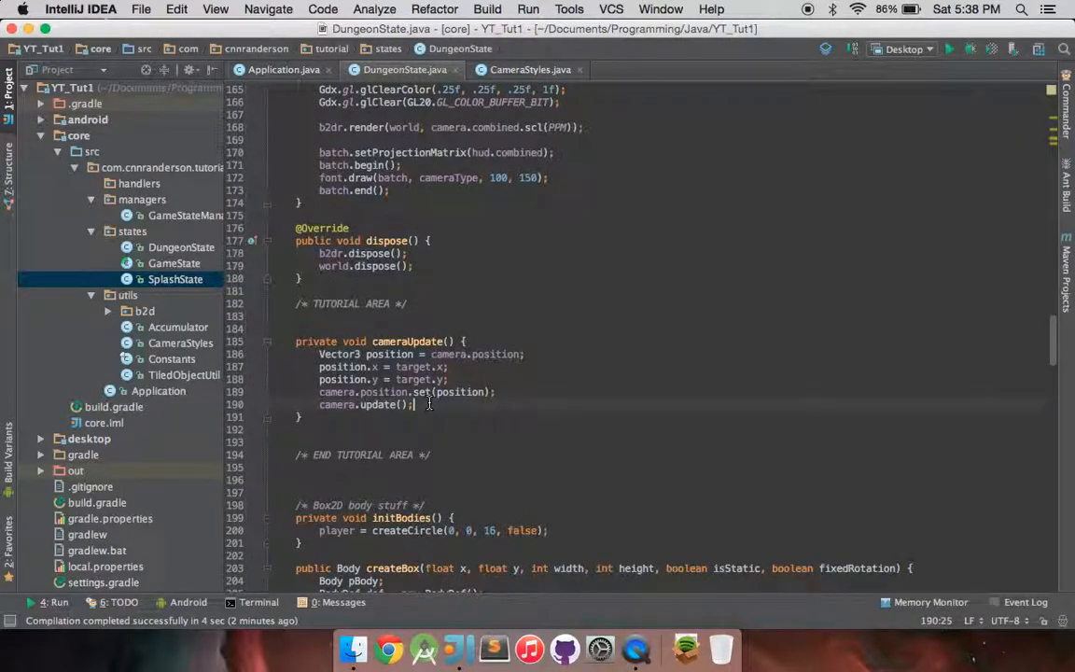
mouse_move(415, 404)
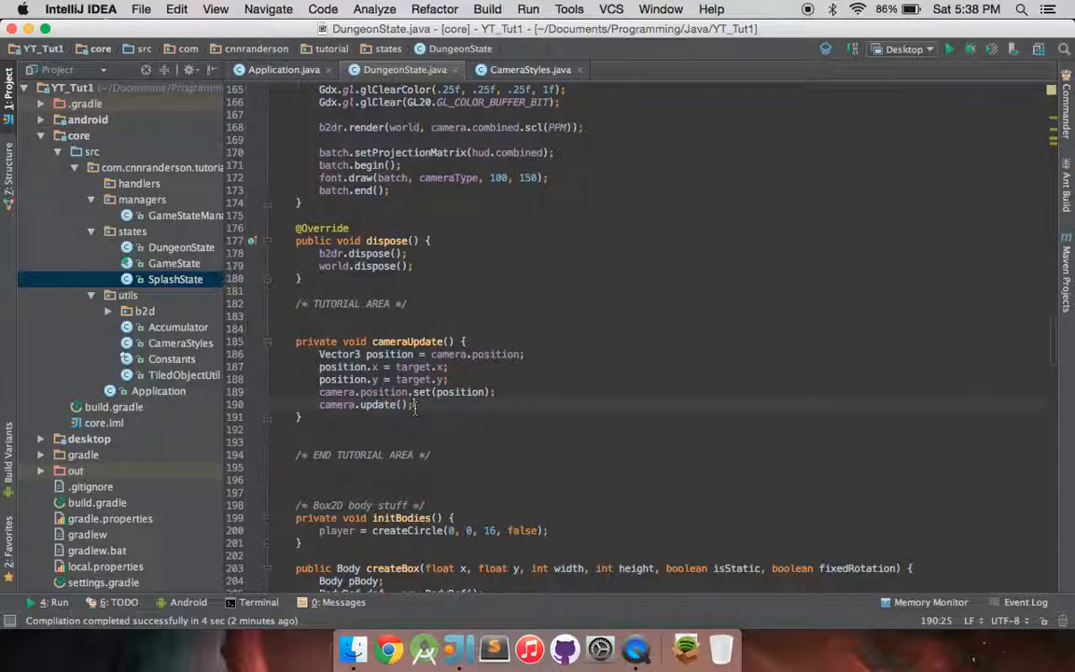
- Move the cameraUpdate body into a new static lockOnTarget(Camera camera, Vector2 target) method
drag(320, 354, 413, 404)
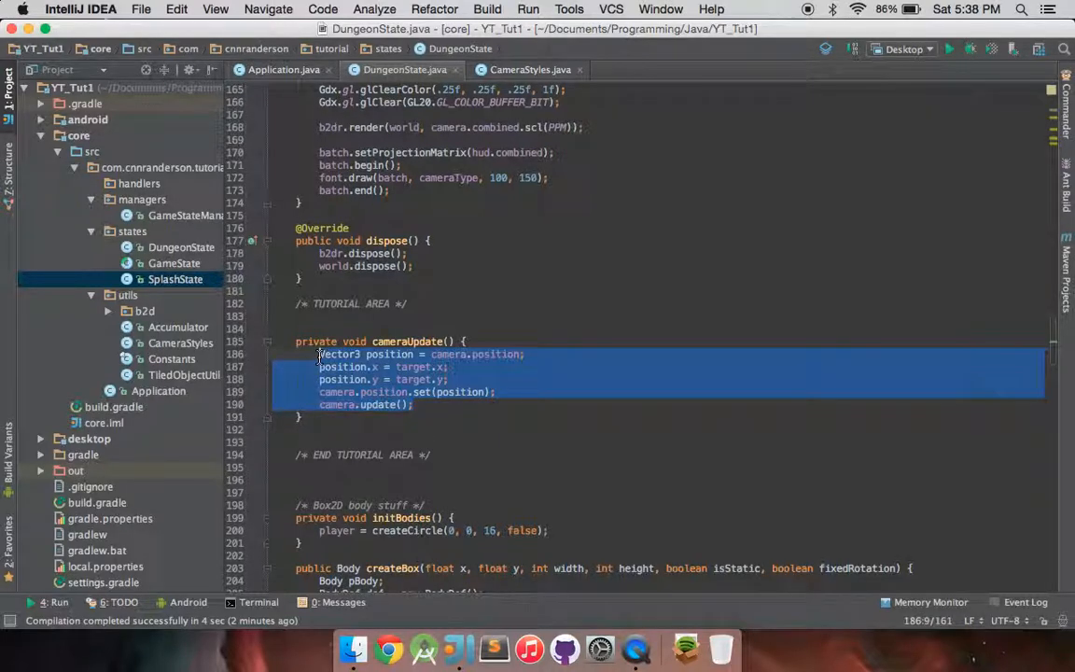
click(530, 69)
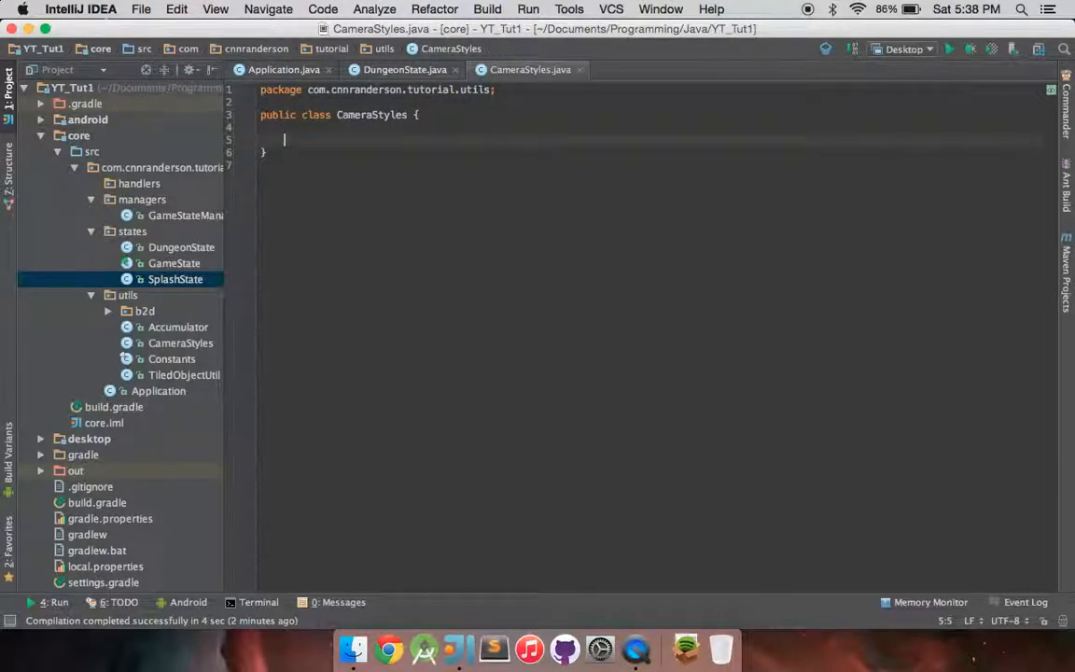
text(public static void)
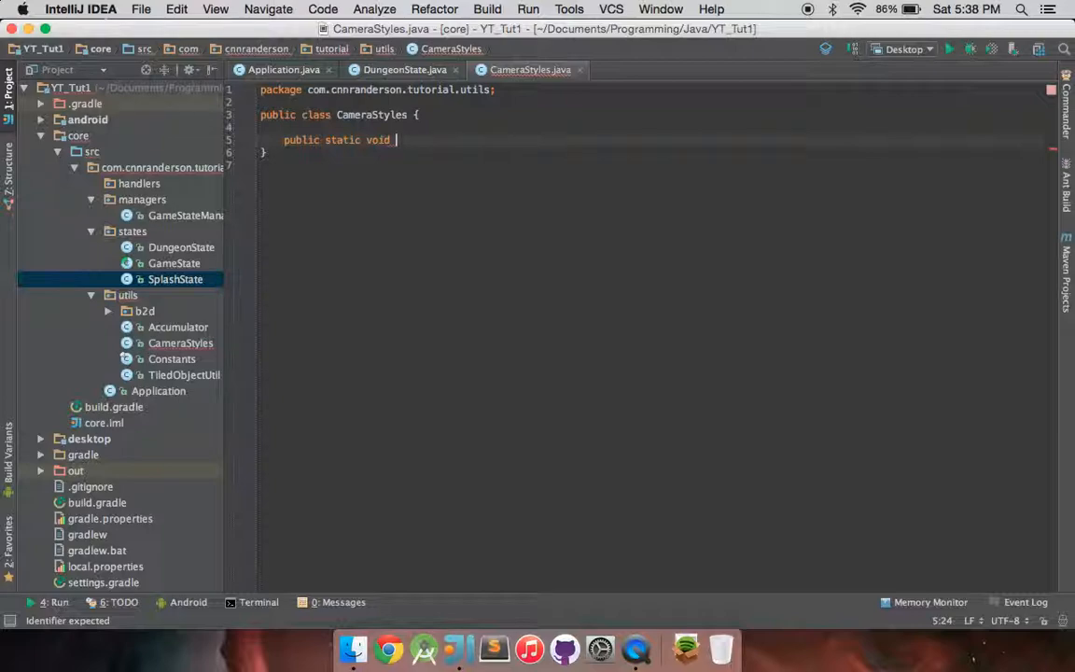
text(lockOnT)
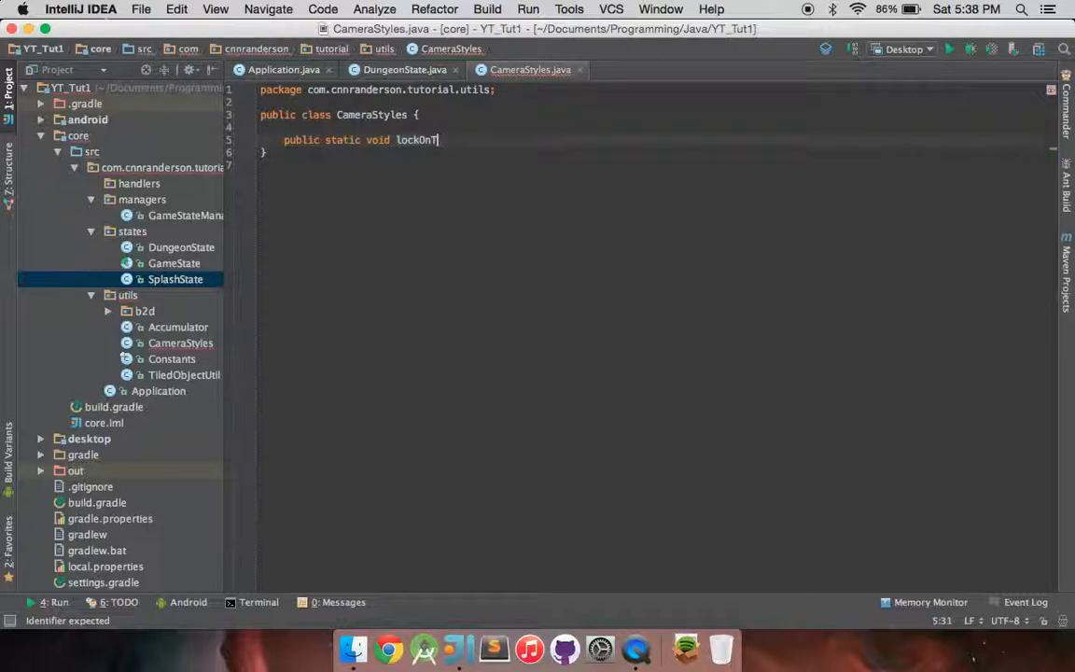
text(arget(Camera camera,)
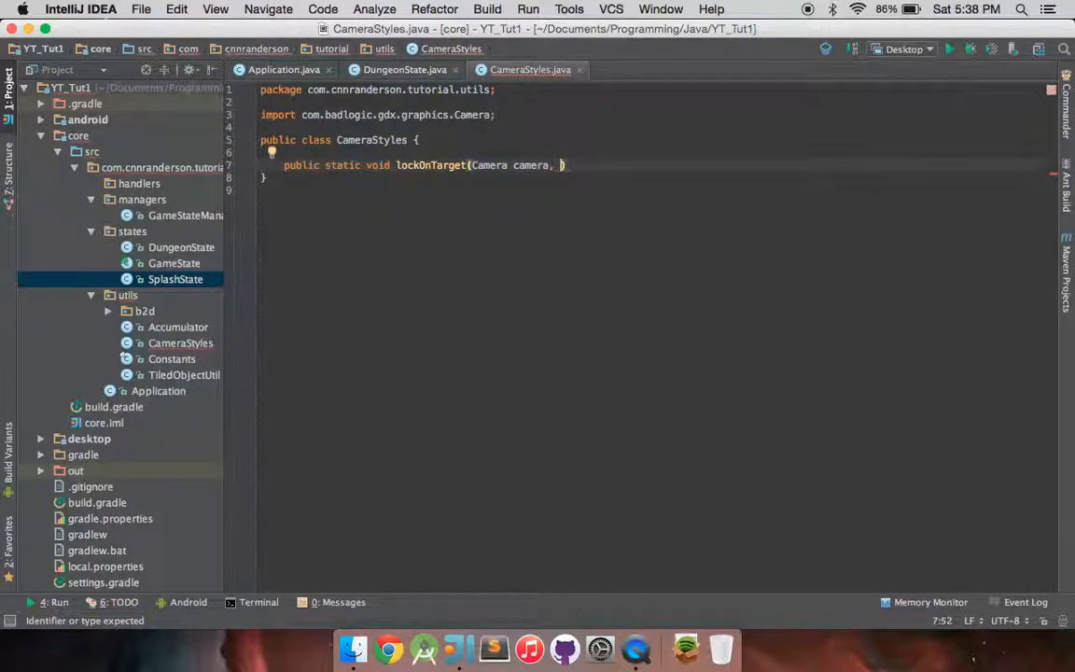
text(Vector2 target)
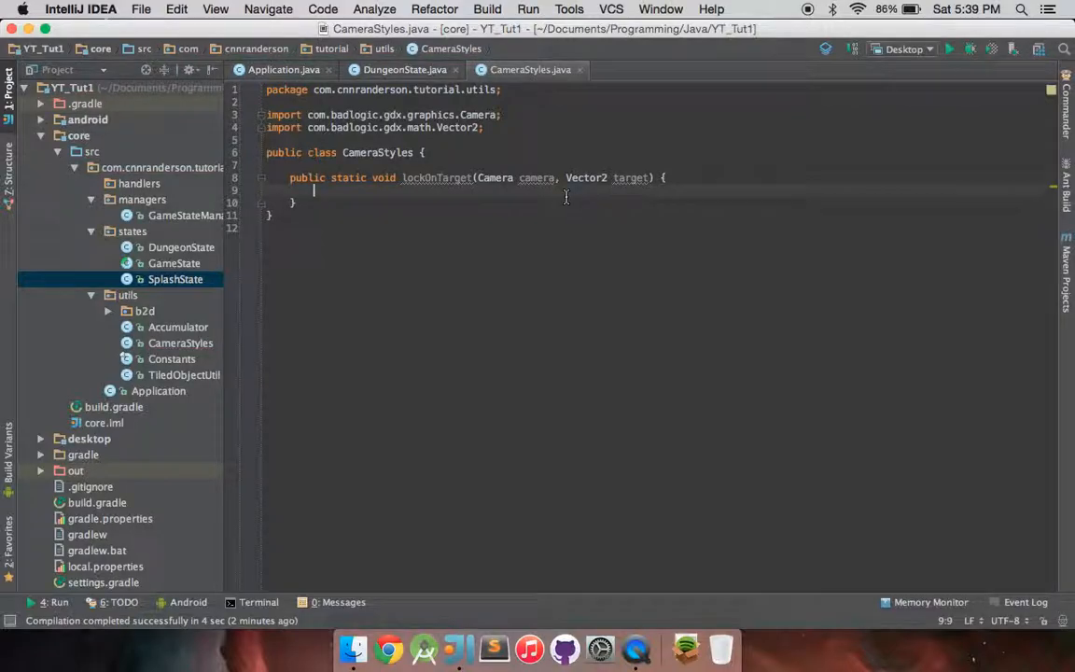
text(Vector3 position = camera.position;)
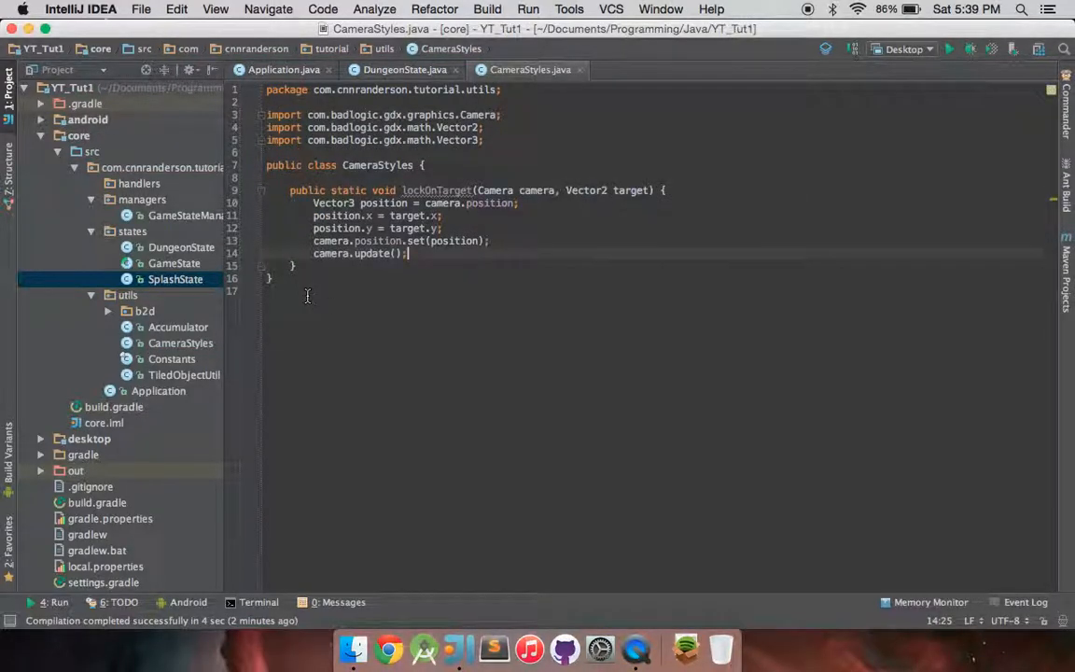
click(313, 202)
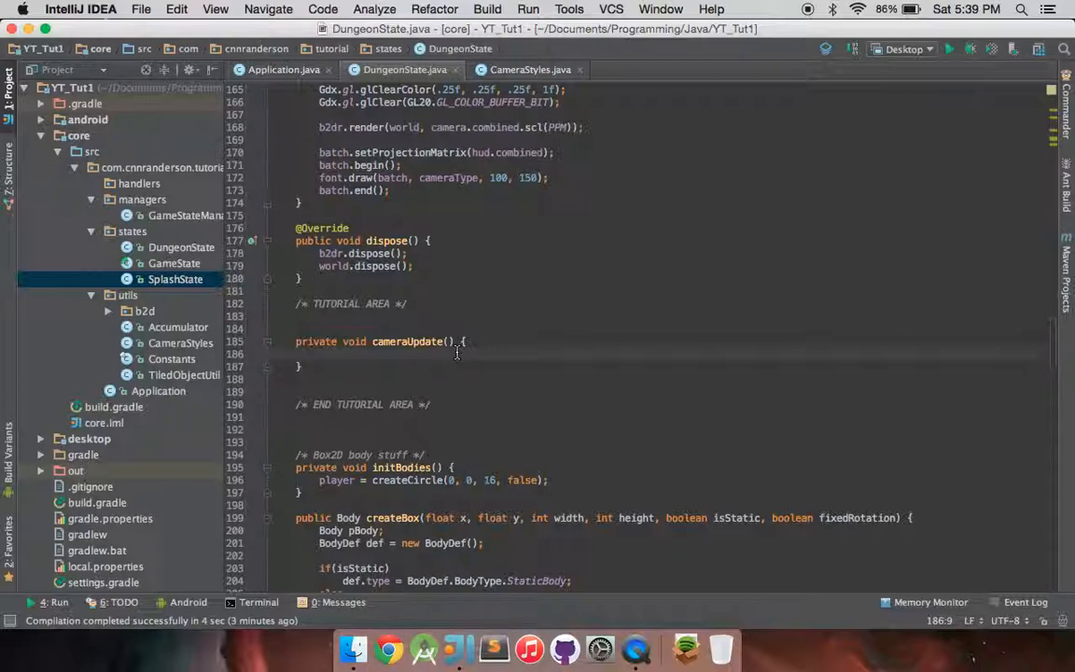
- Make cameraUpdate call CameraStyles.lockOnTarget(camera, target)
text(CameraStyles.lockOnTarget();)
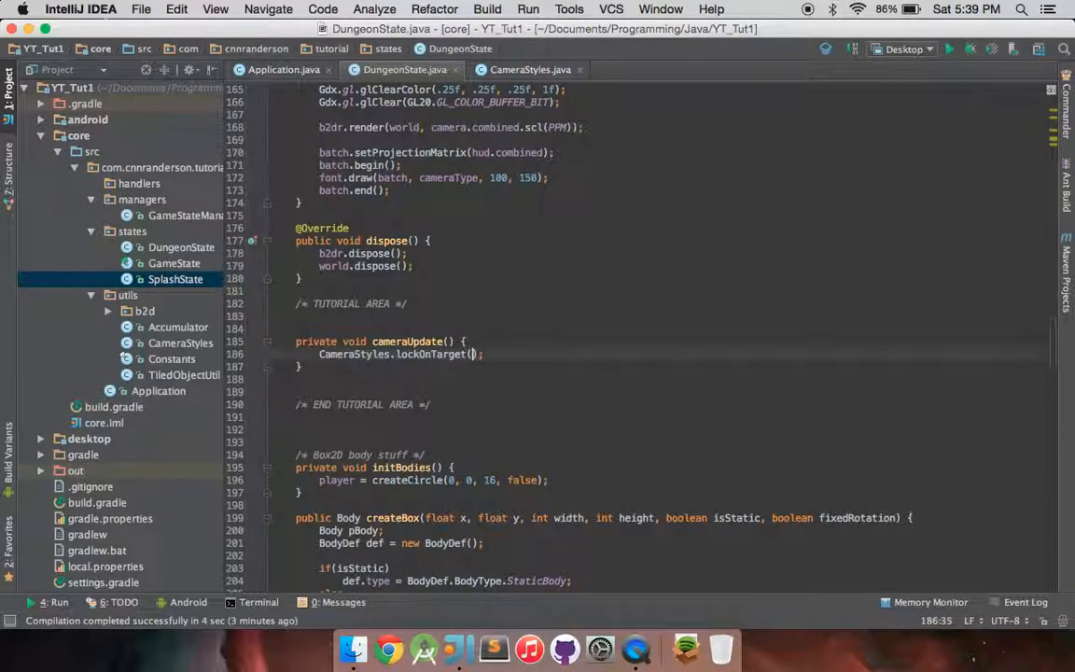
text(camera,)
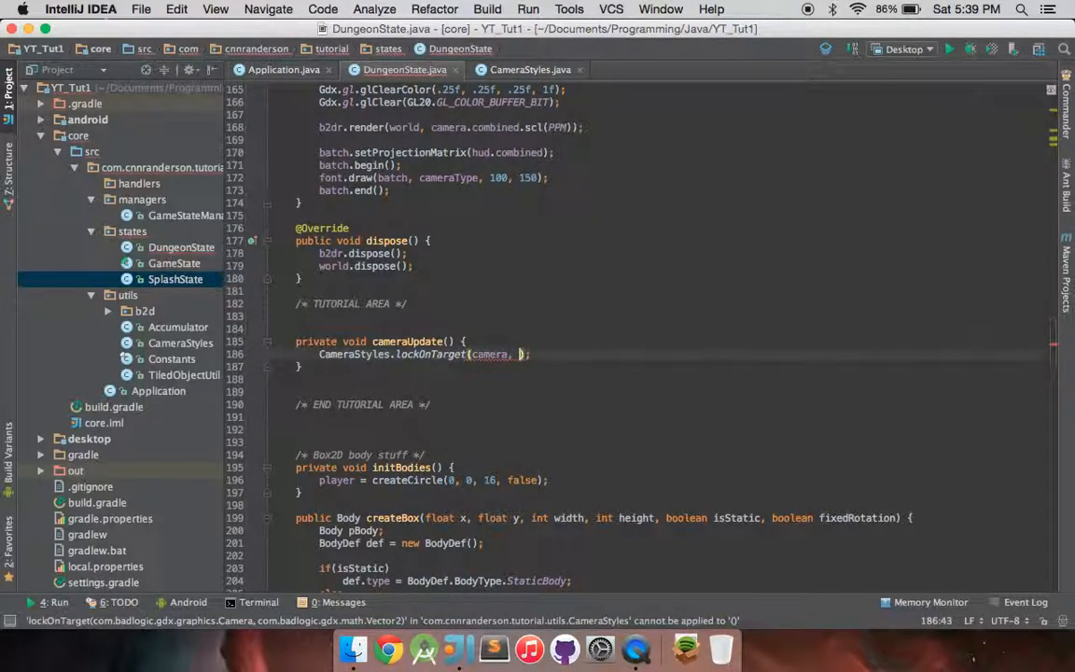
text(!)
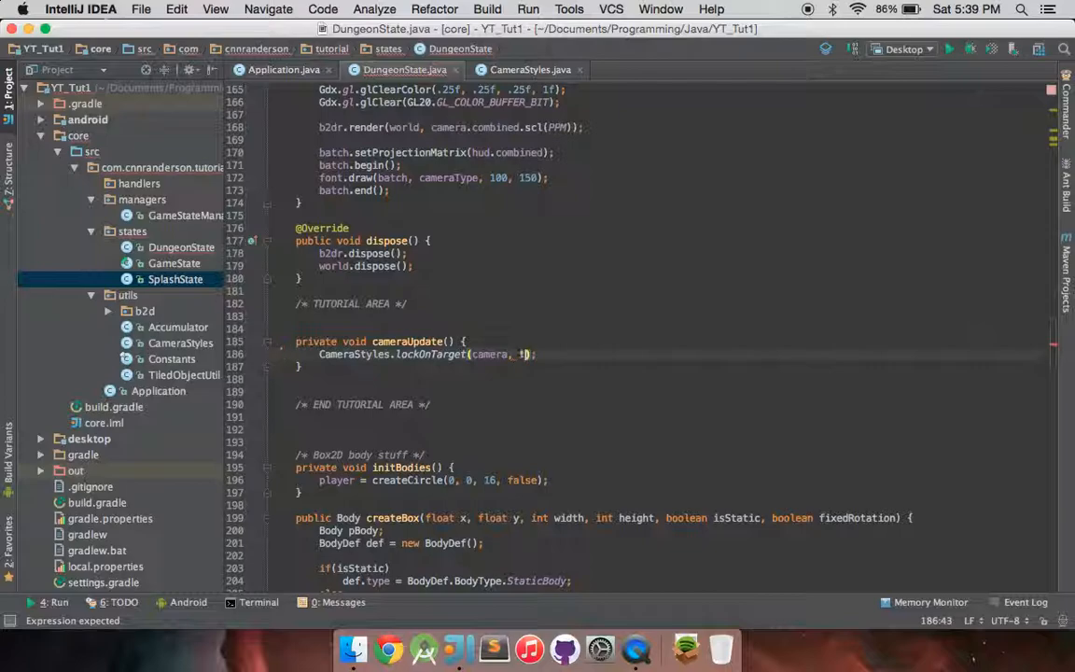
text(target)
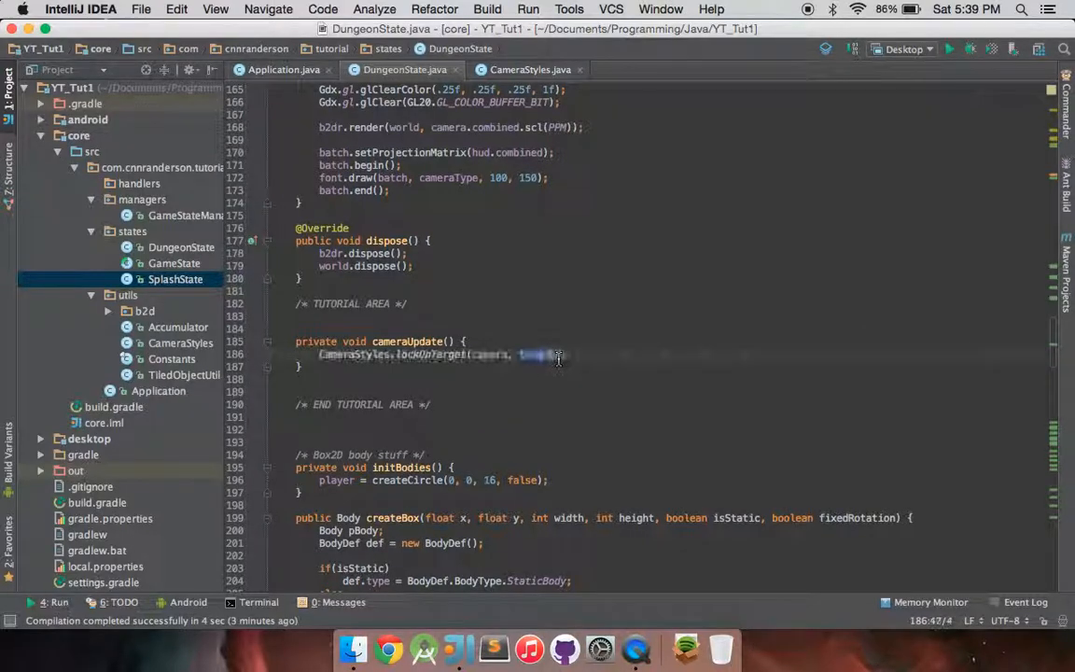
text(target)
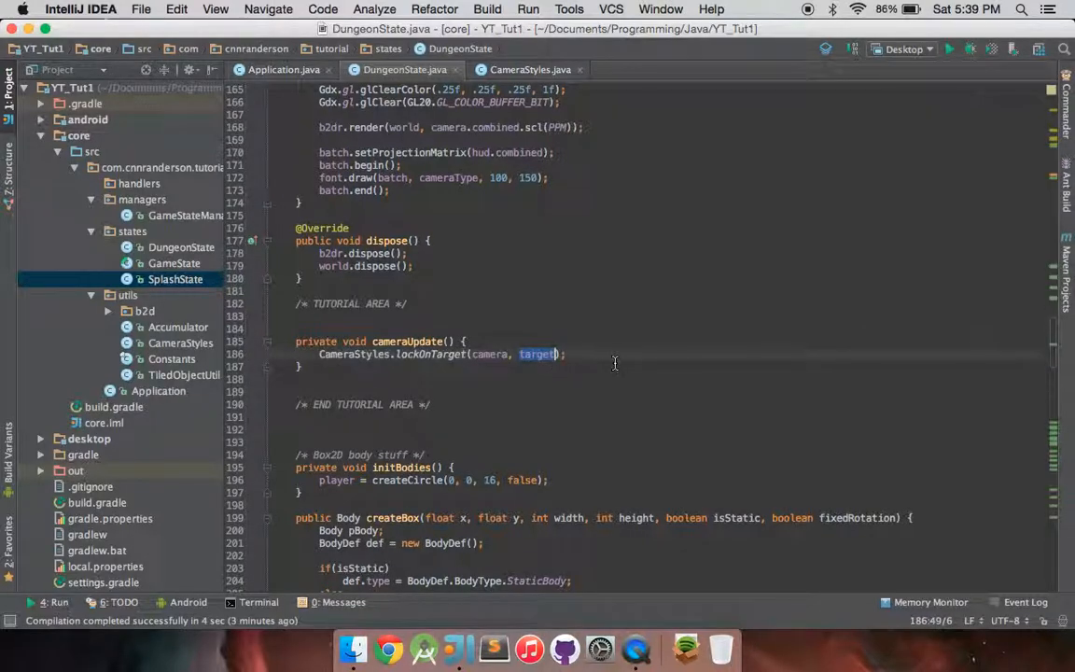
mouse_move(614, 362)
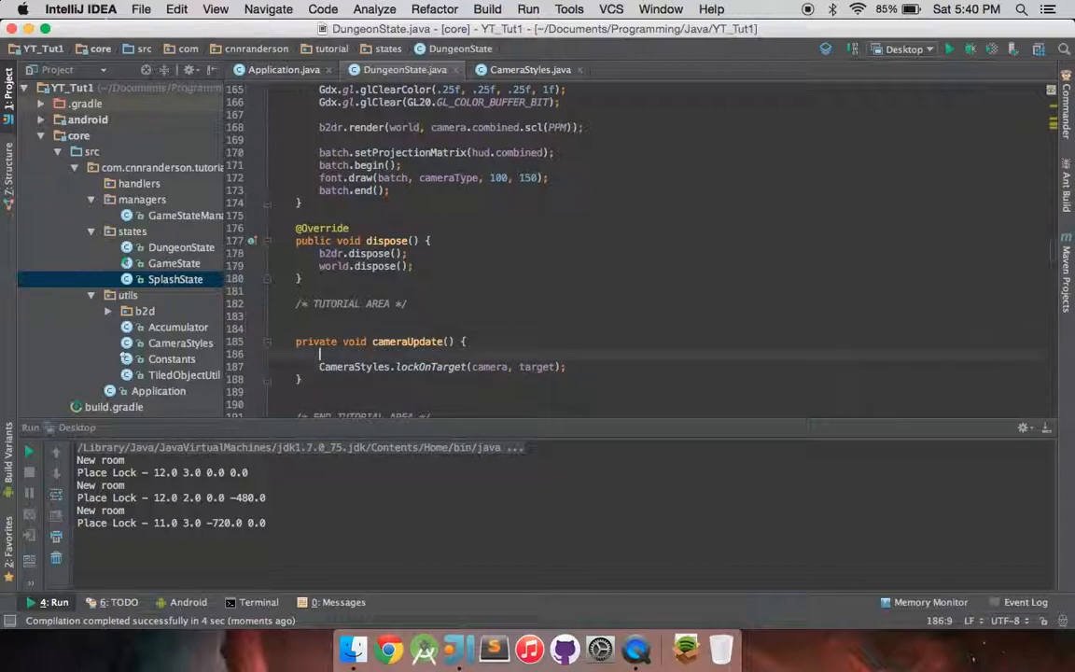
- Wrap the lockOnTarget(camera, target) call in if(cameraVal == 0)
text(if(cameraVal == 0) {)
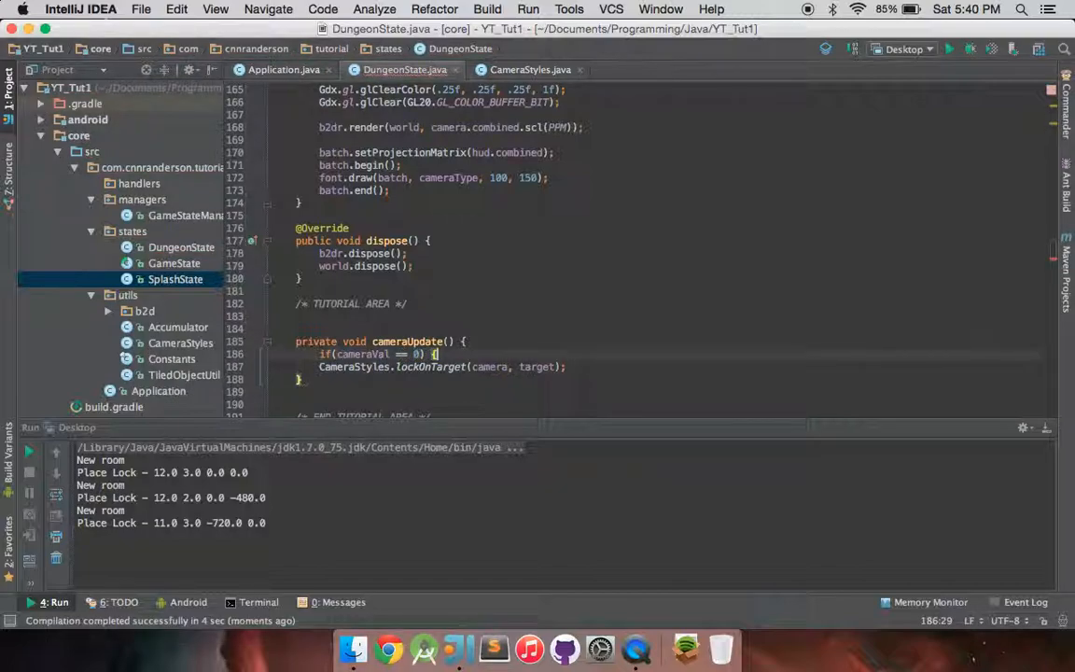
text(CameraStyles.)
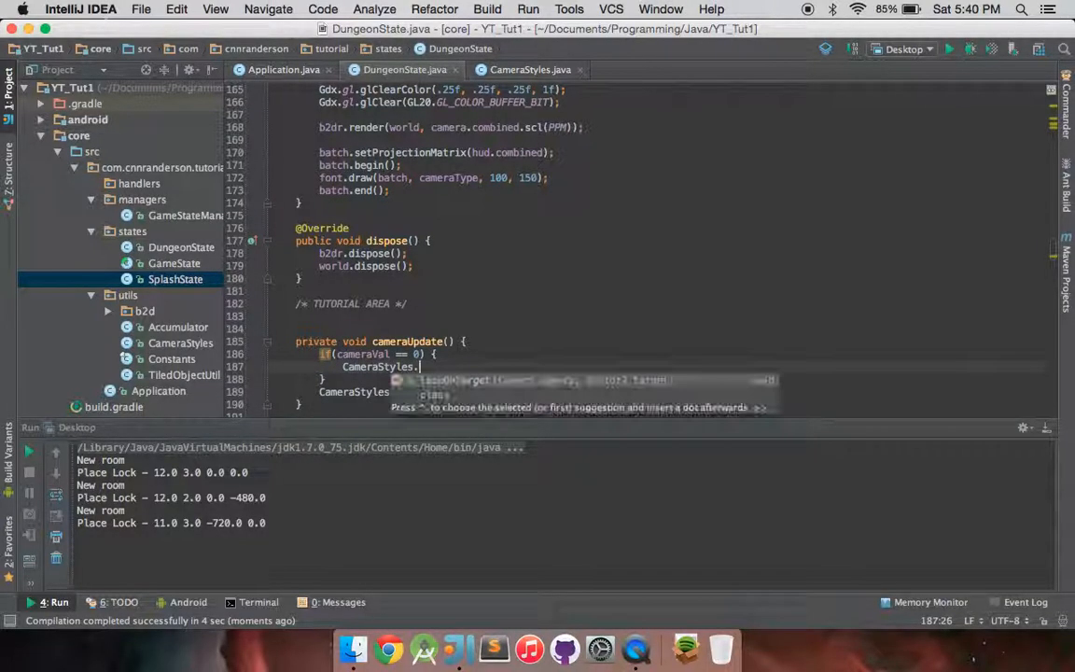
text(lockOnTarget(camera, );)
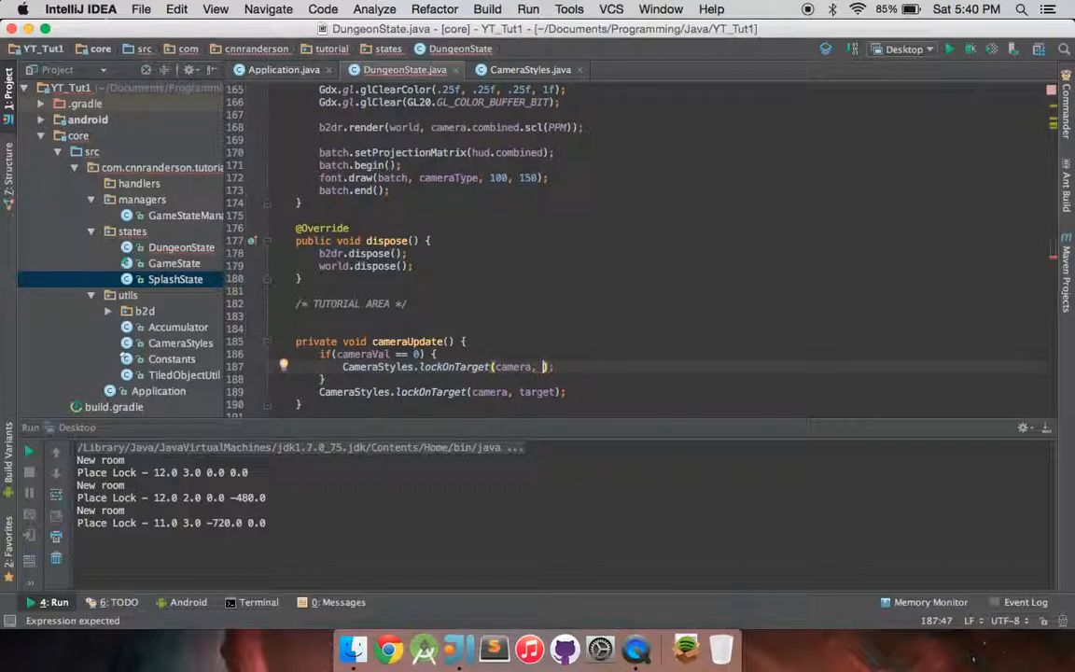
text(target)
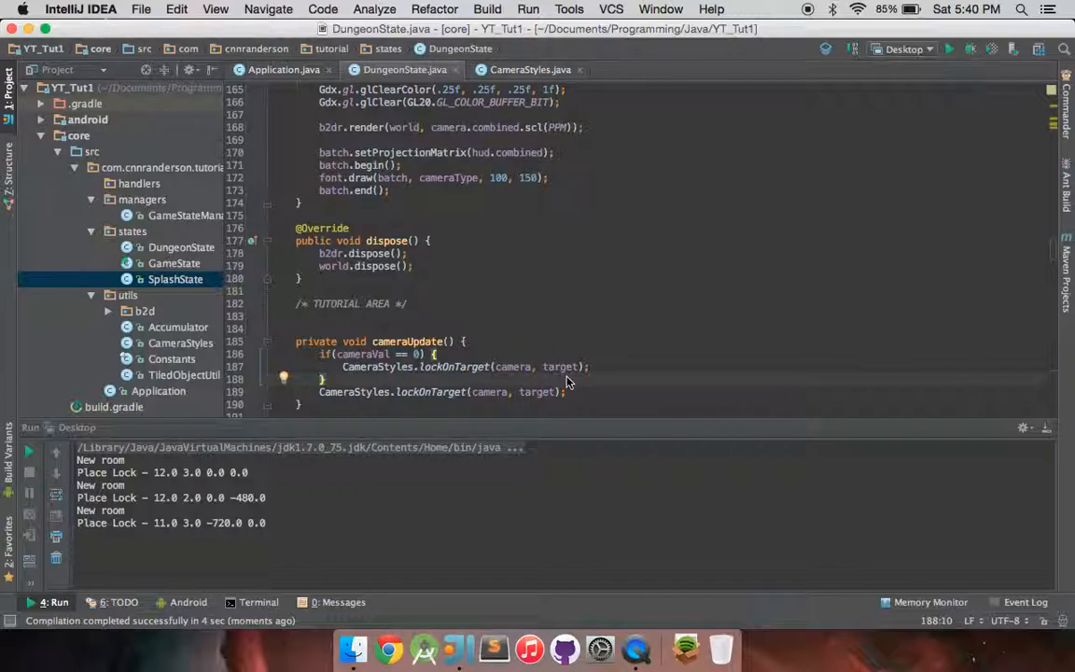
mouse_move(373, 381)
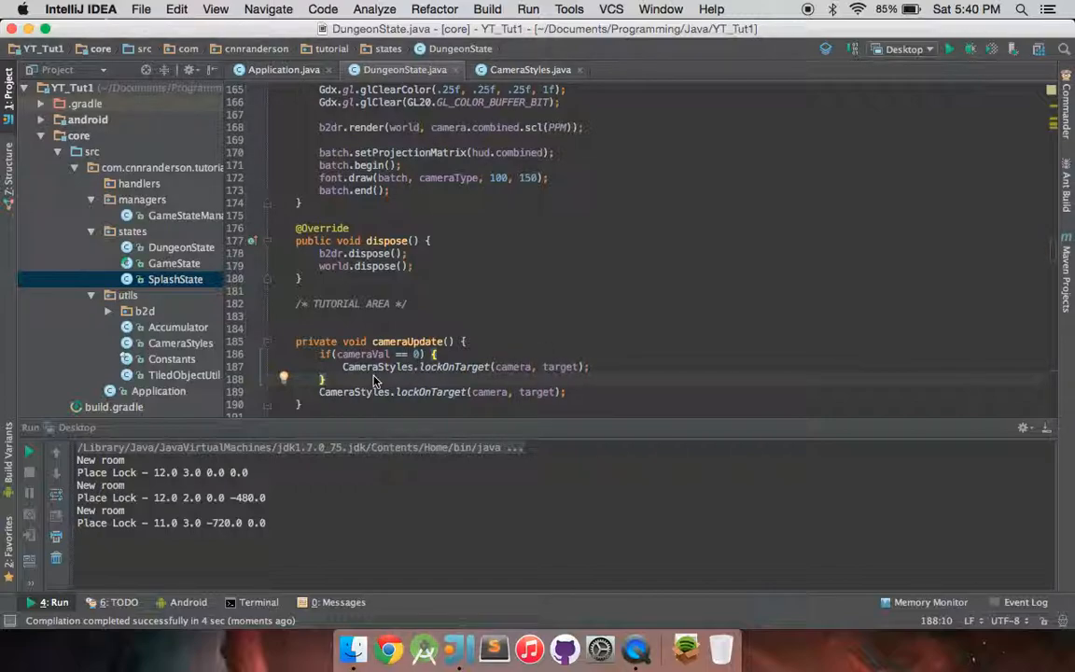
- Add an else branch locking the camera onto player.getPosition().scl(PPM)
text(else {)
text(CameraStyles.lockOnTarget(camera, )
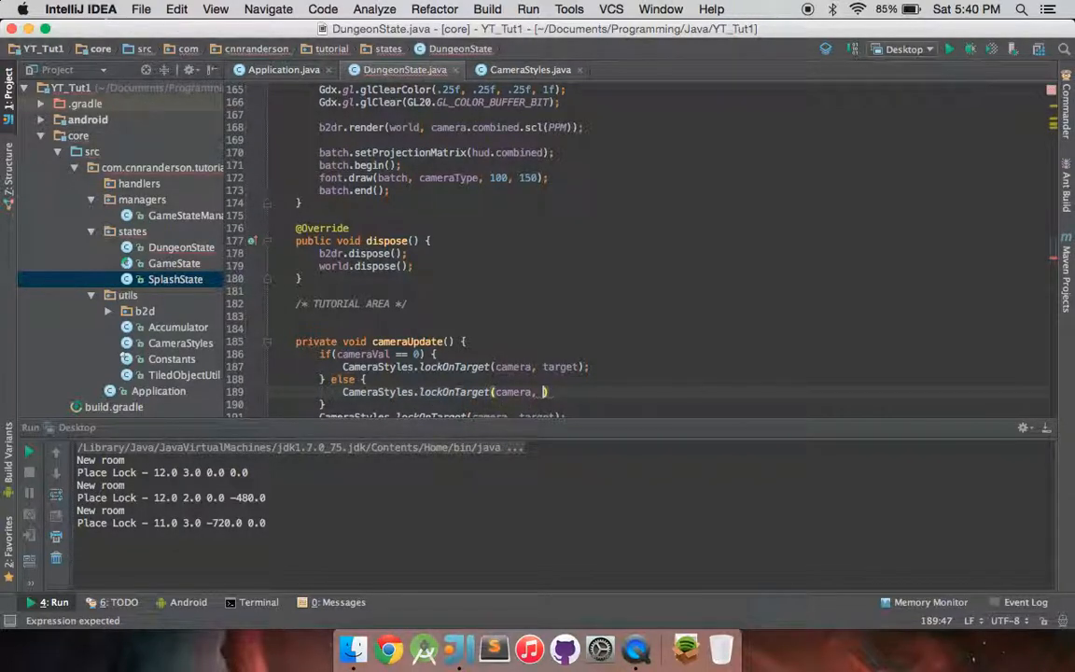
text(player)
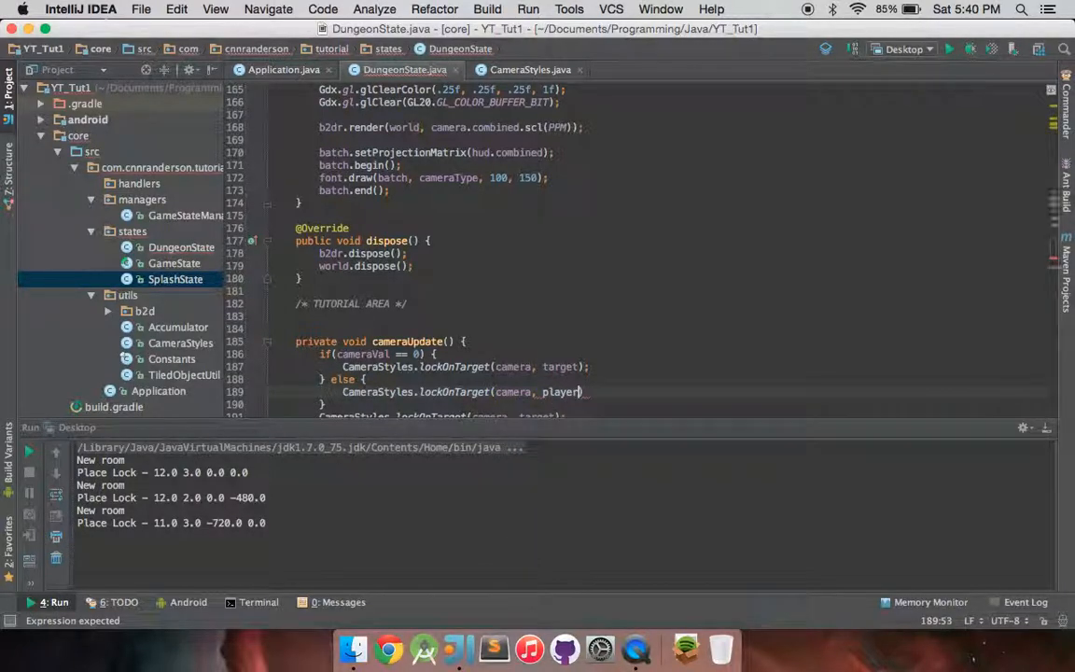
text(.getPosition().))
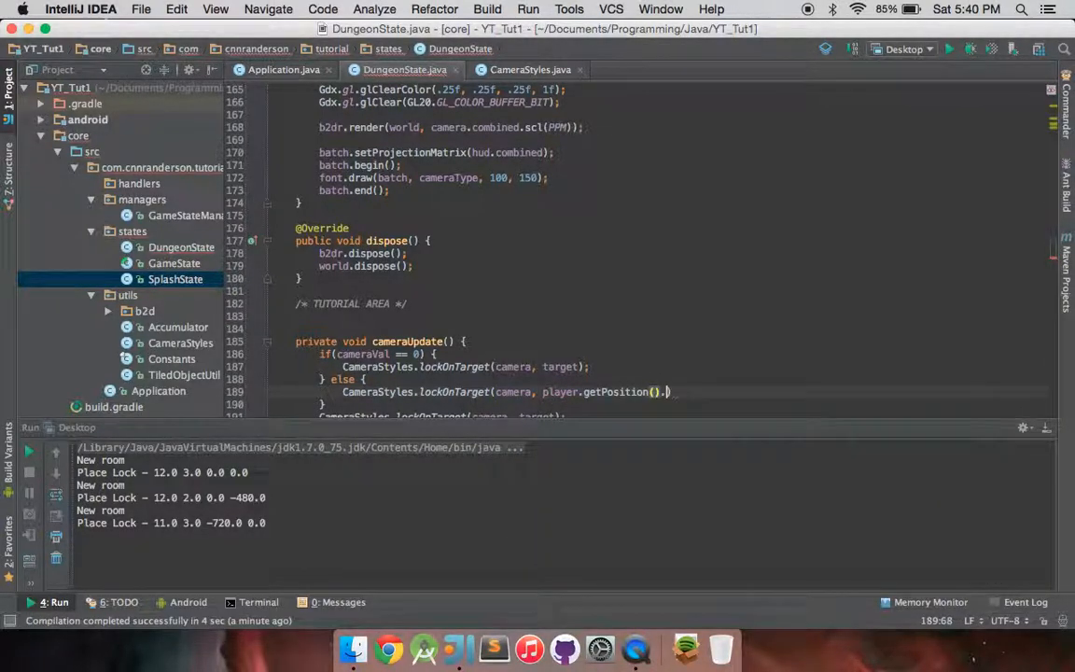
text(scl()
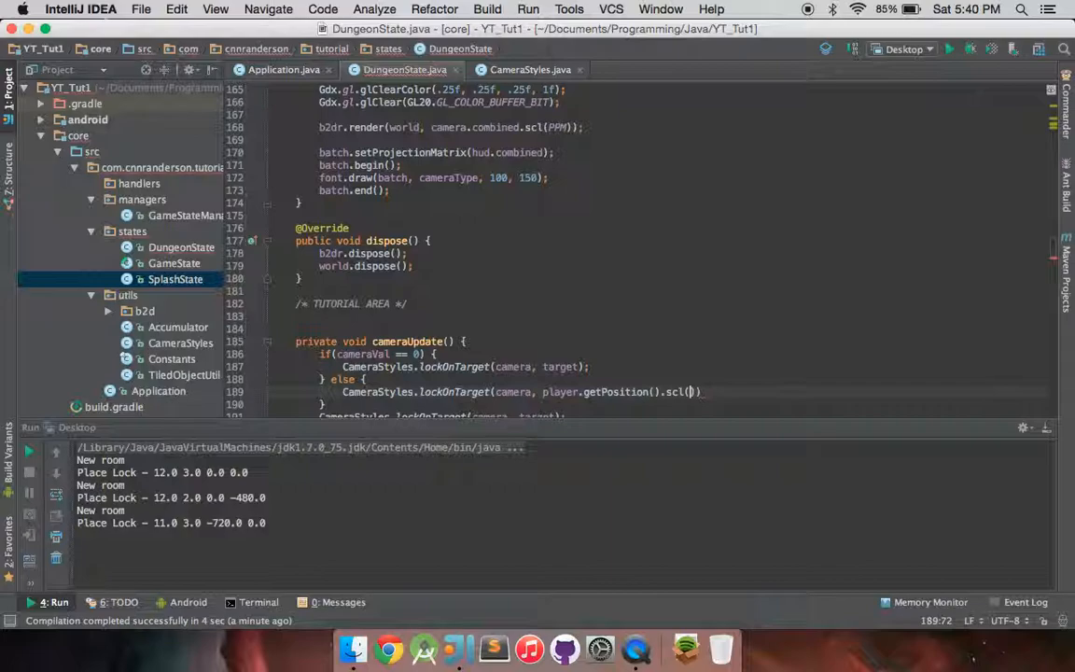
text(PPM)
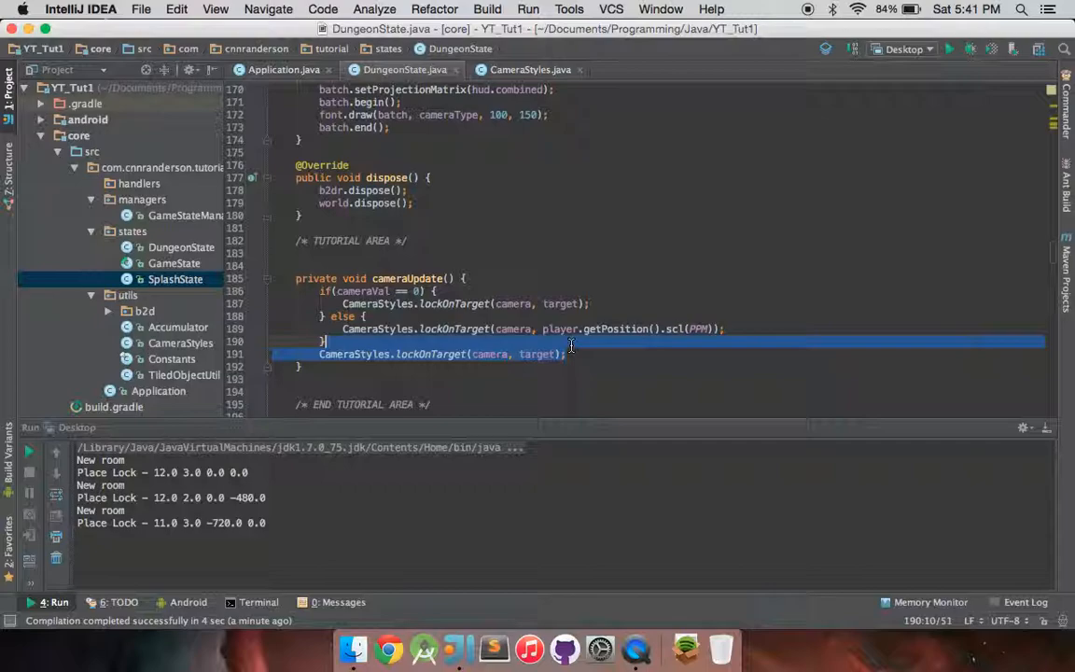
- Delete the unconditional lockOnTarget line and select cameraVal in the if condition
key(Delete)
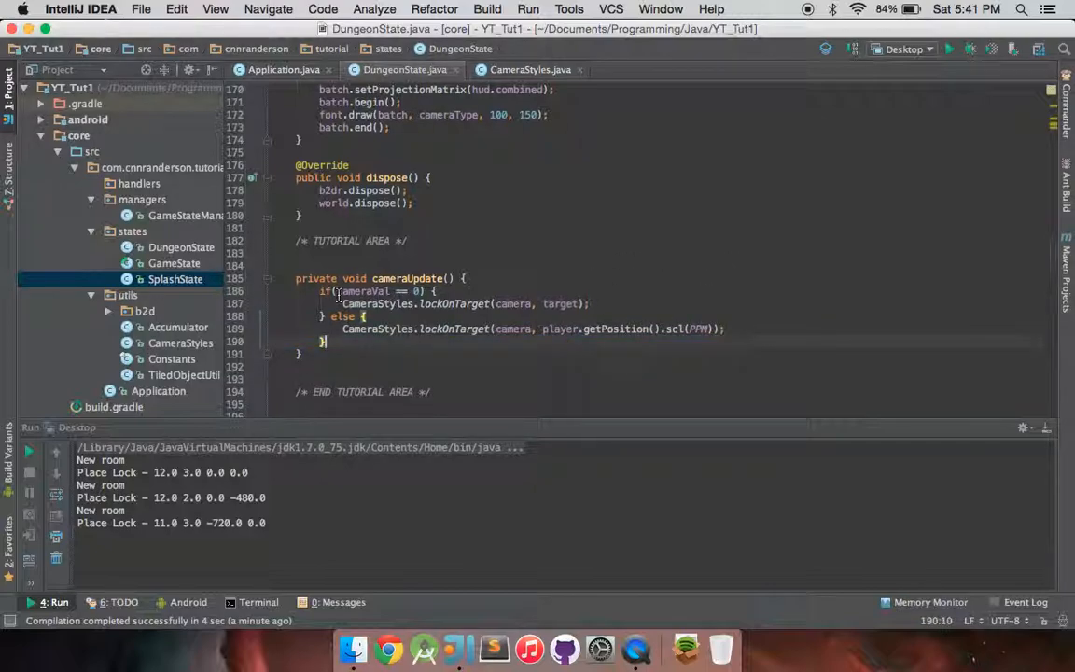
double_click(364, 291)
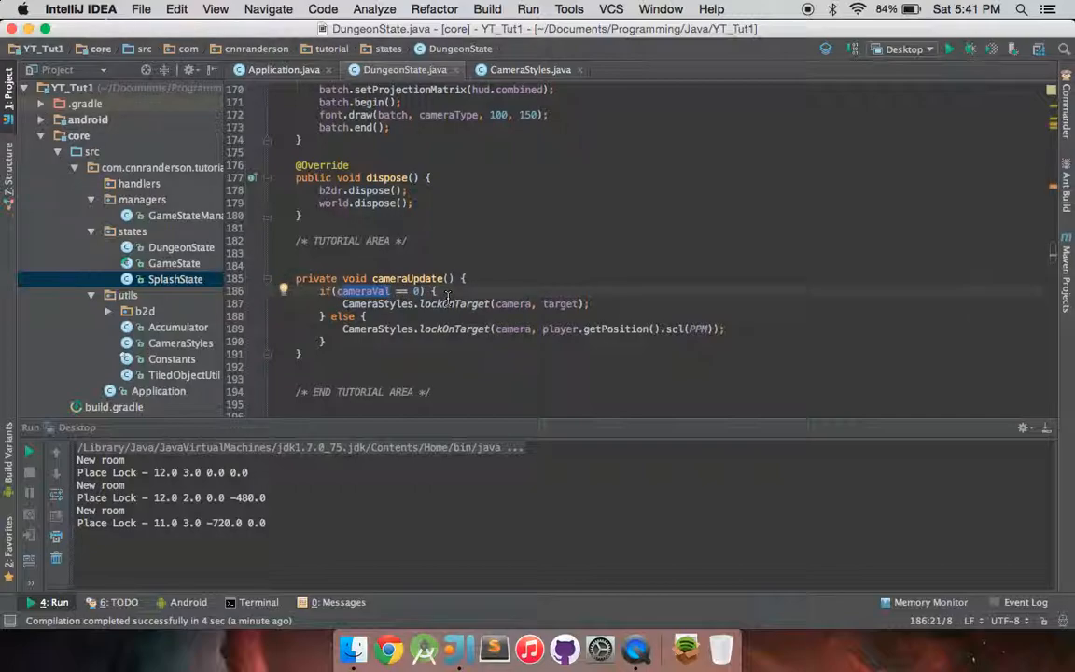
mouse_move(511, 282)
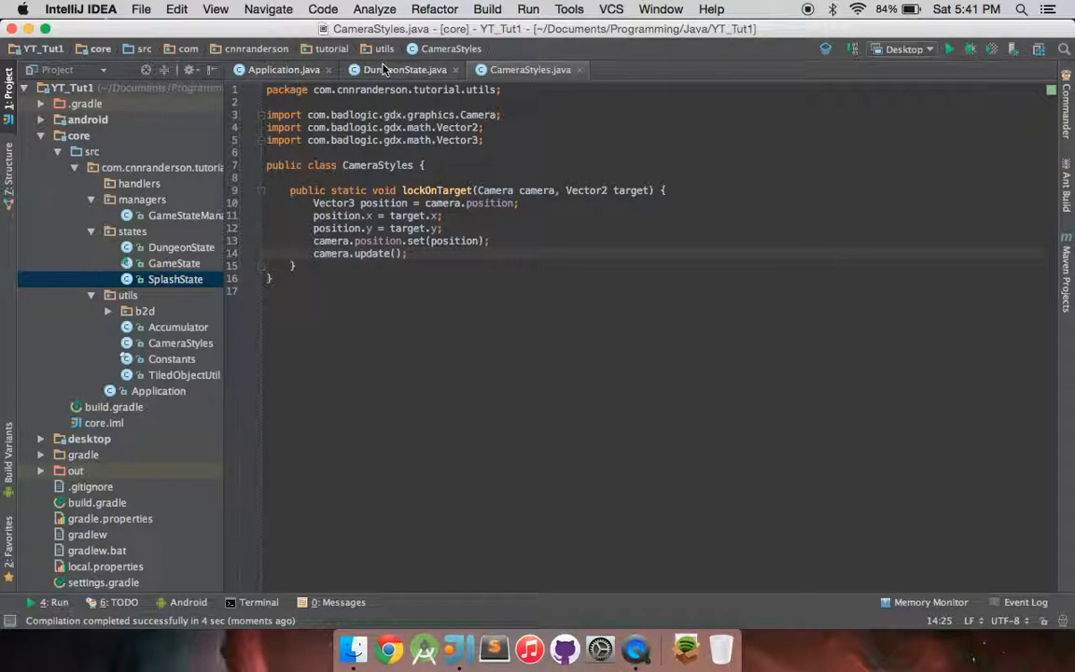
- Switch to DungeonState.java, then back to CameraStyles.java below lockOnTarget
click(404, 69)
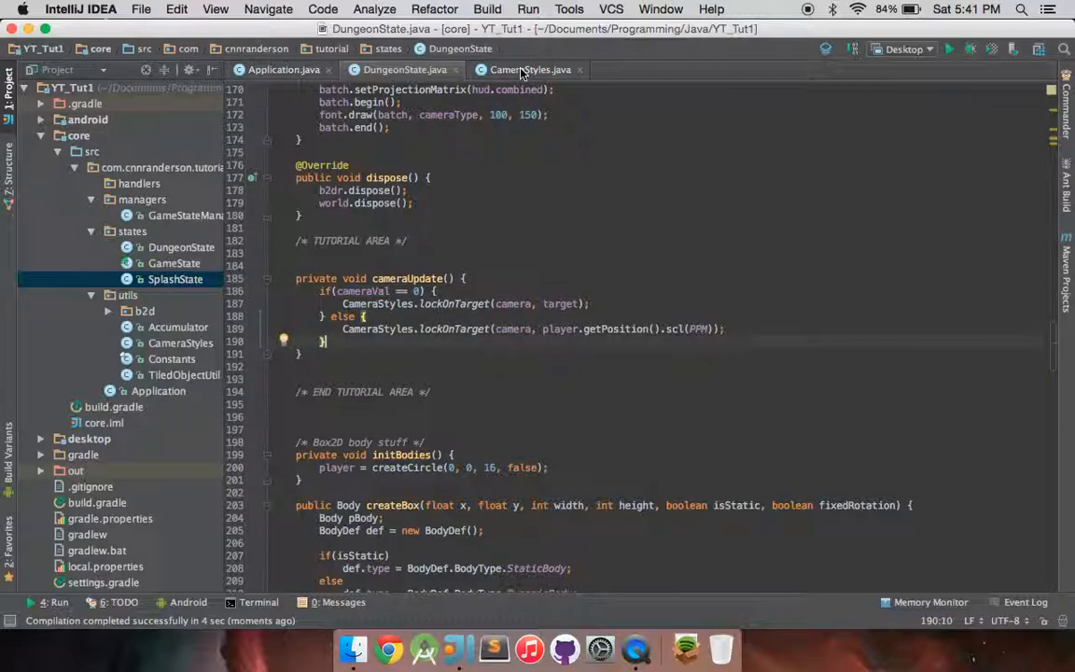
click(529, 70)
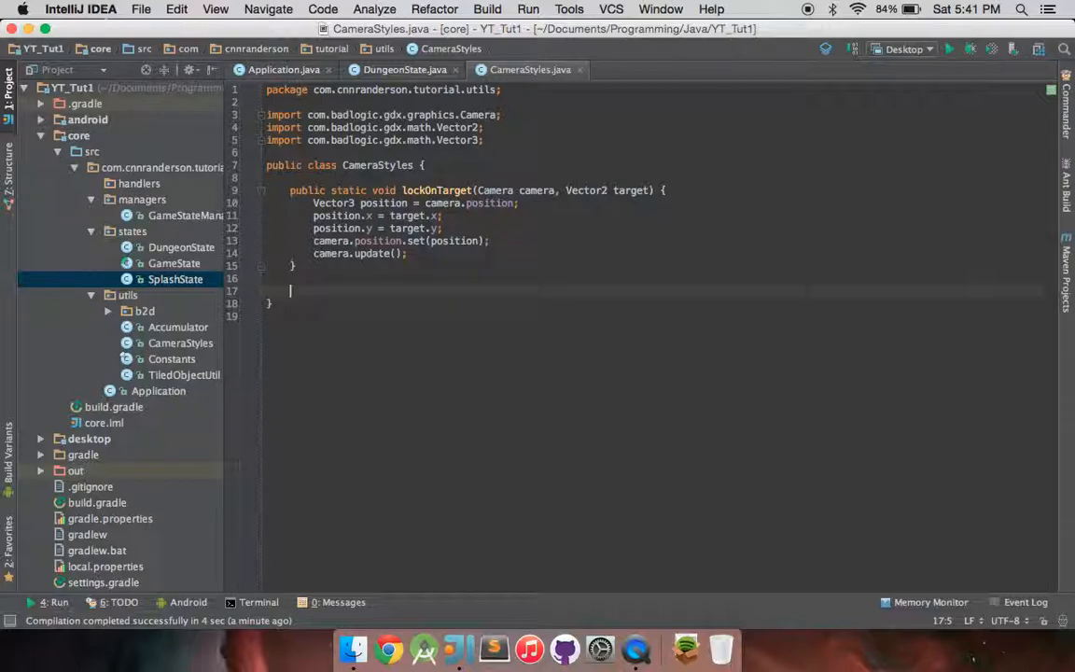
- Declare public static lerpToTarget(Camera camera, Vector2 target) and begin a // comment in it
text(public static void)
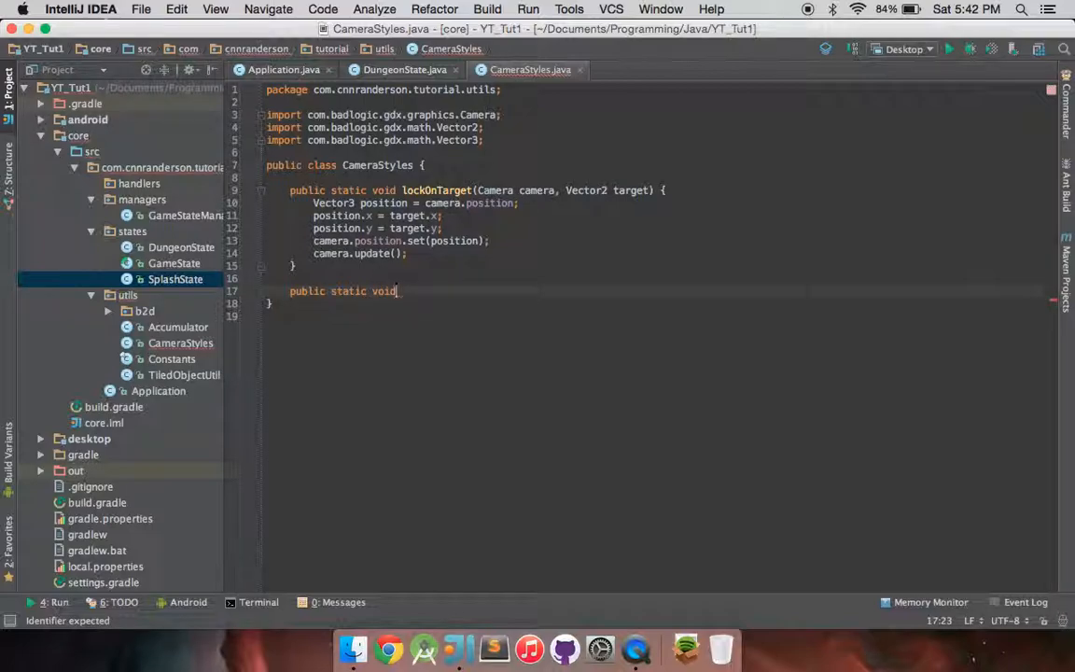
text(lerp)
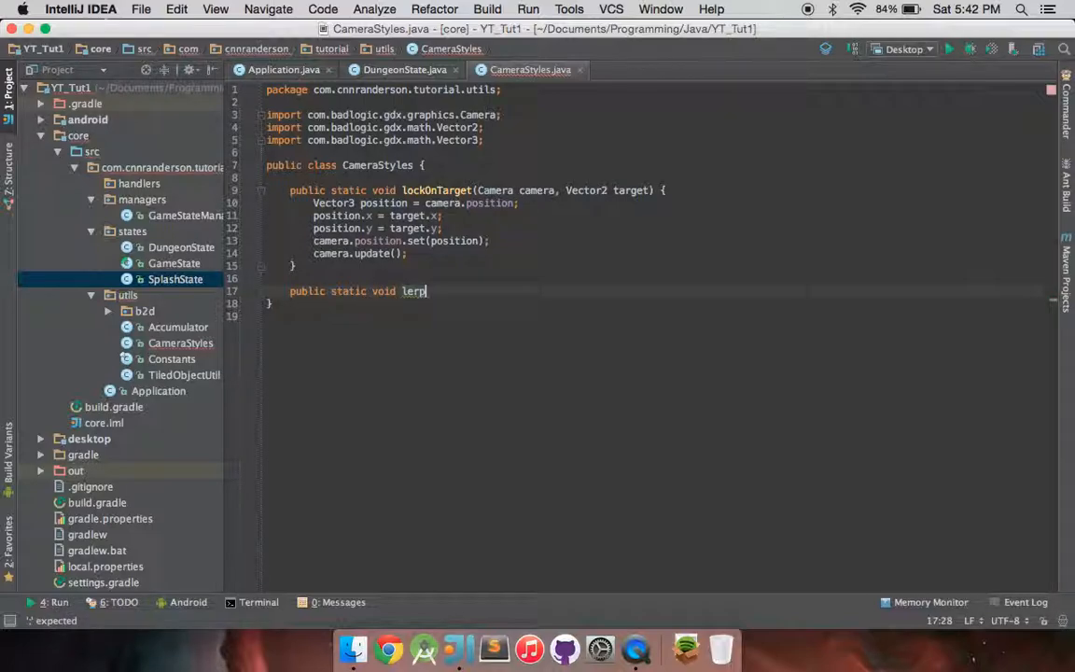
text(ToTarget())
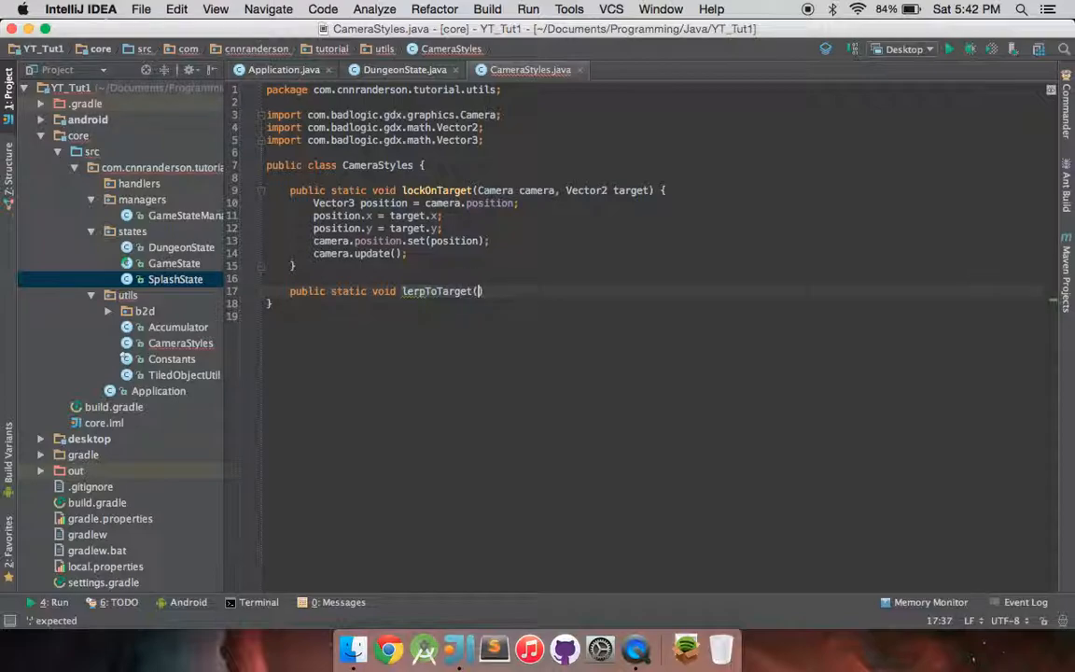
text(Camera camera,)
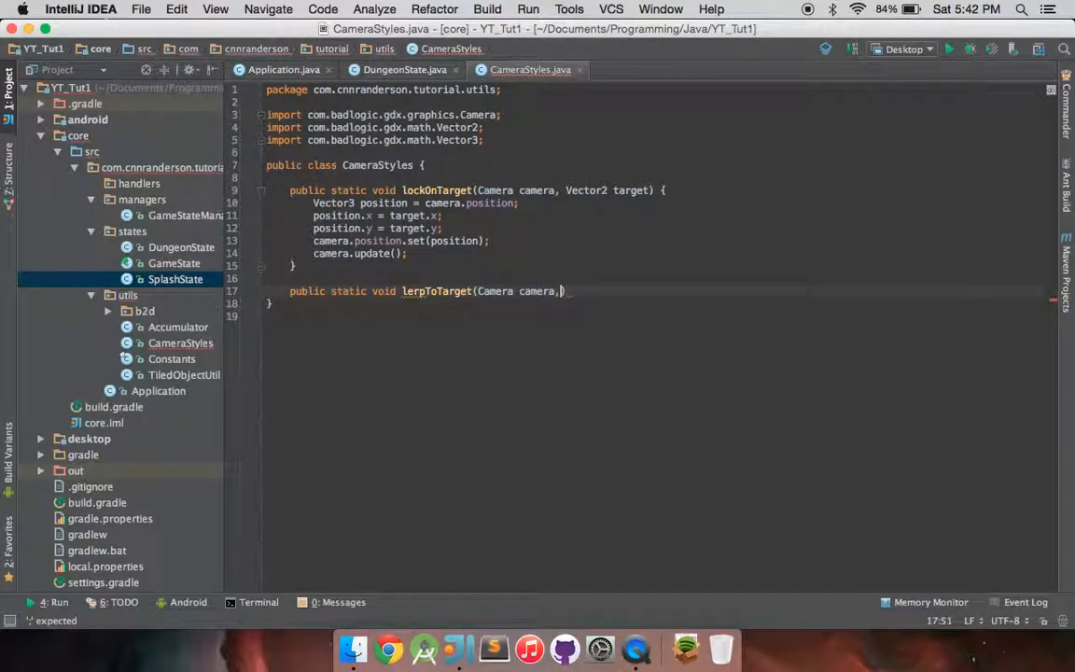
text(Vector2 target)
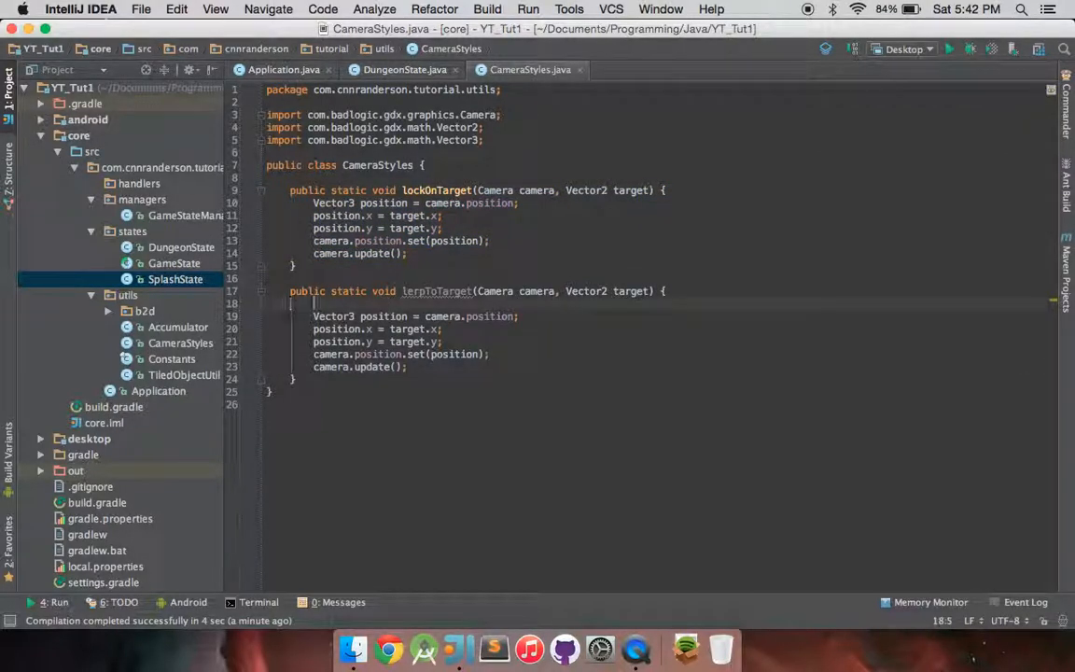
text(//)
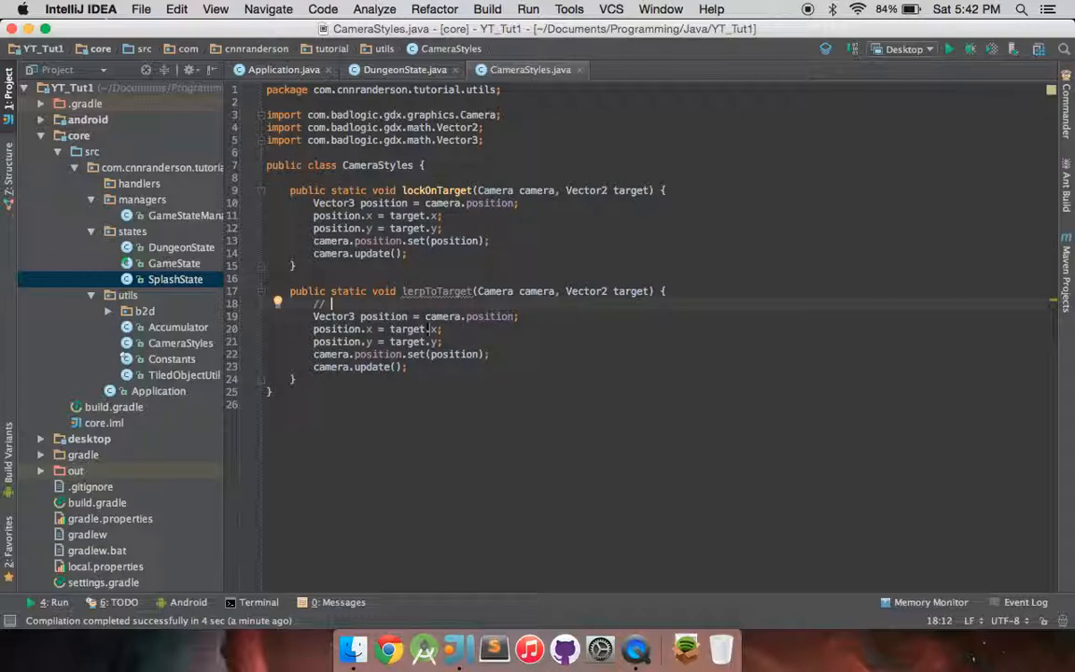
mouse_move(467, 331)
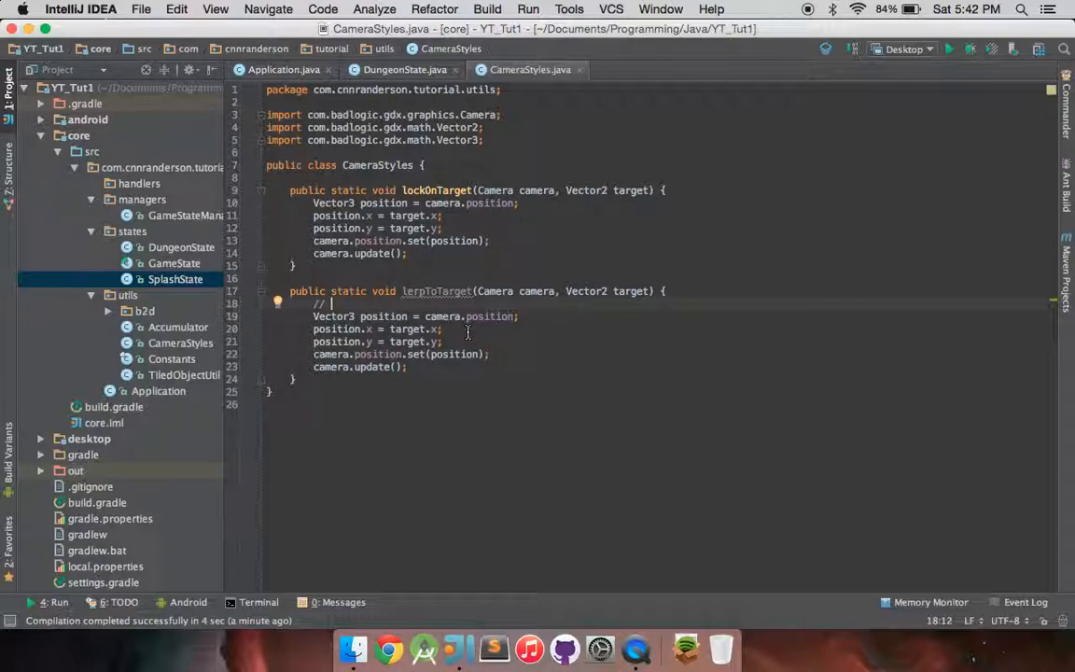
- Write the comment 'a + (b - a) * lerp factor' and highlight part of the formula
text(a +)
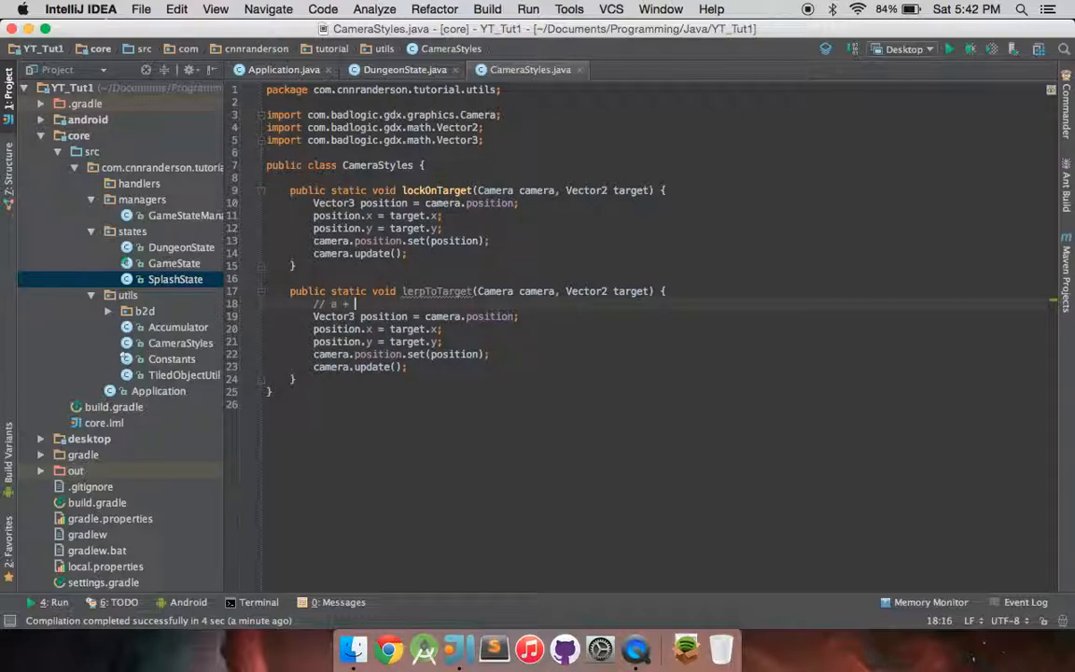
text((b - a) *)
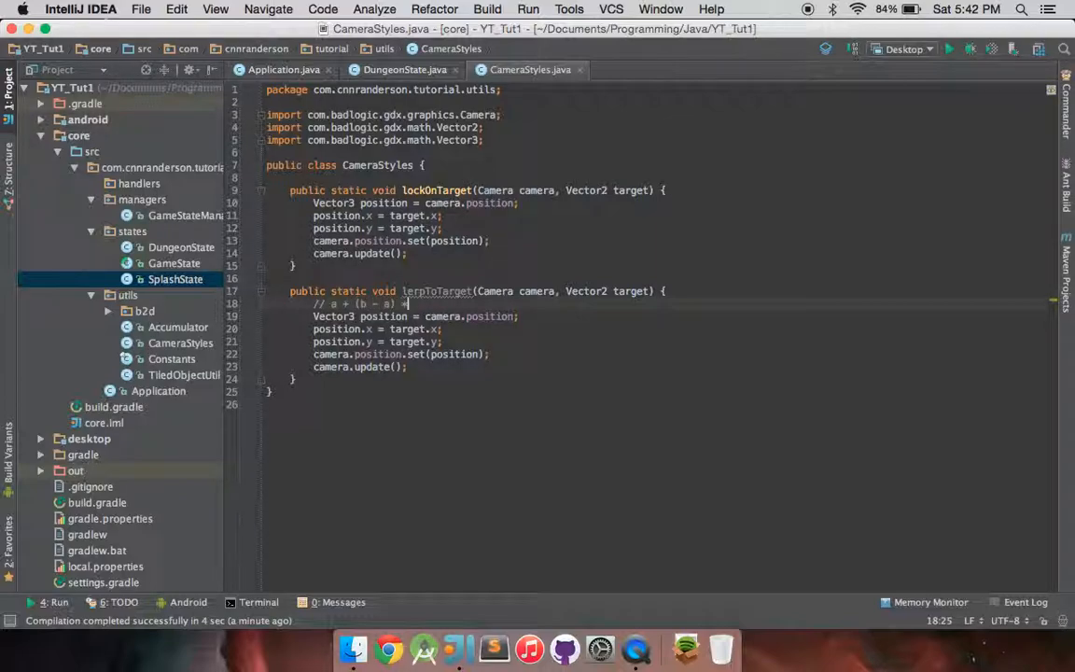
text(lerp factor)
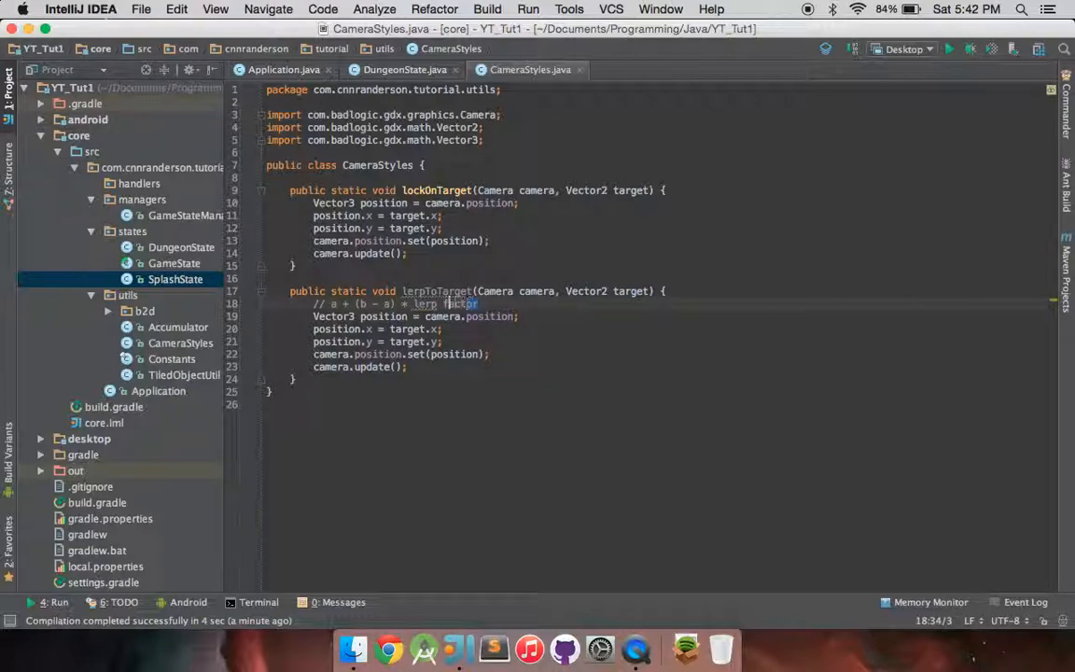
double_click(424, 304)
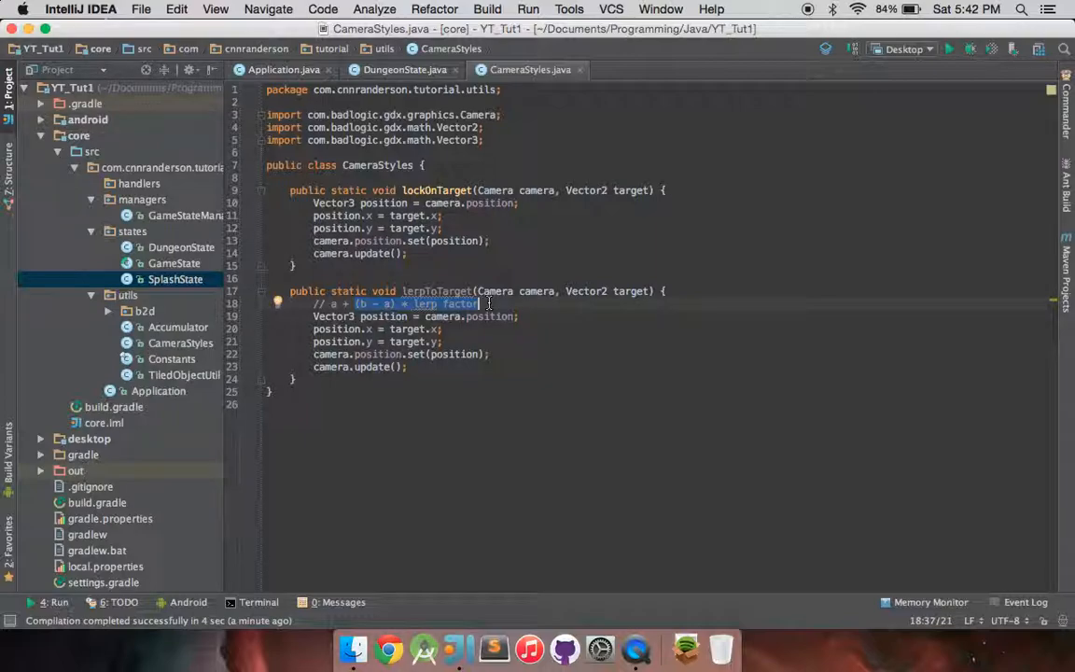
mouse_move(498, 303)
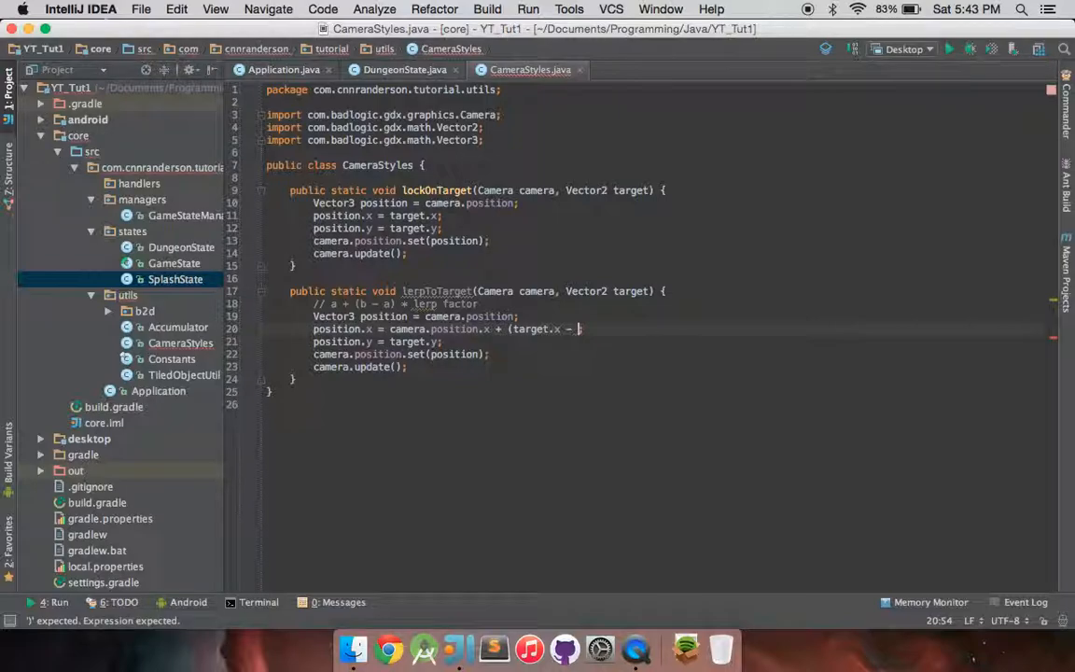
- Set position.x and y to camera.position + (target - camera.position) * .1f
text(camera.position)
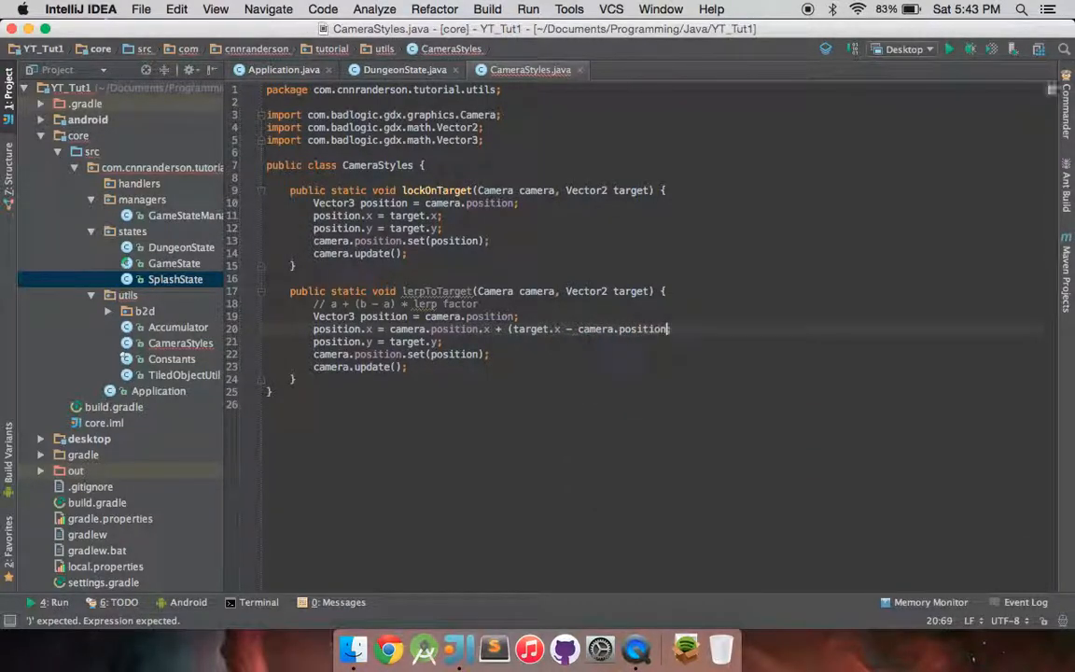
text(* 1)
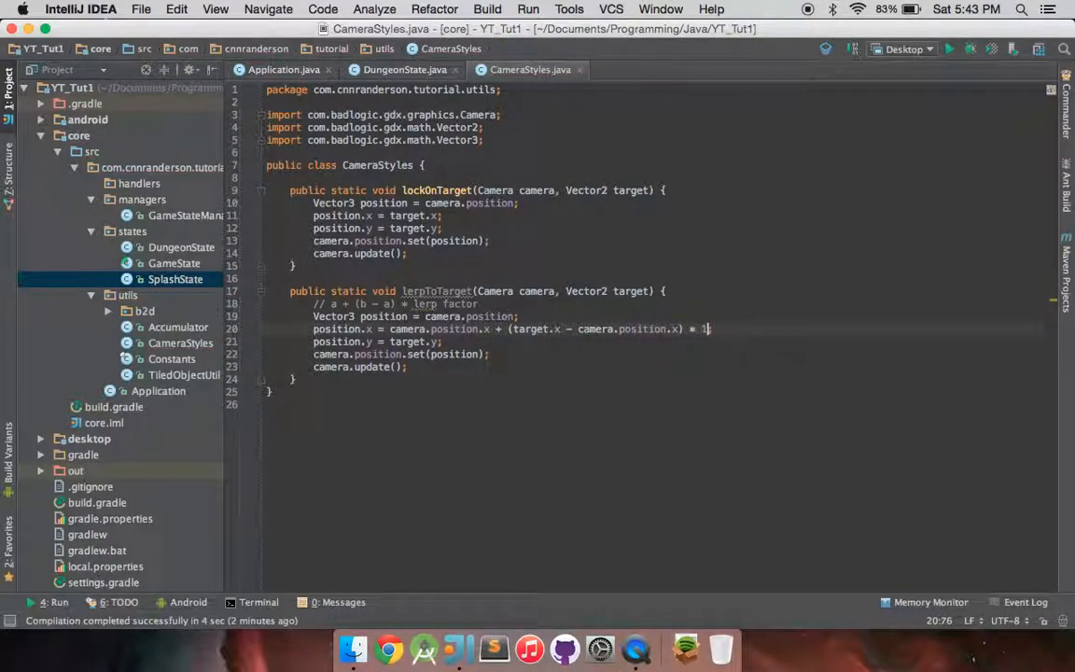
key(Backspace)
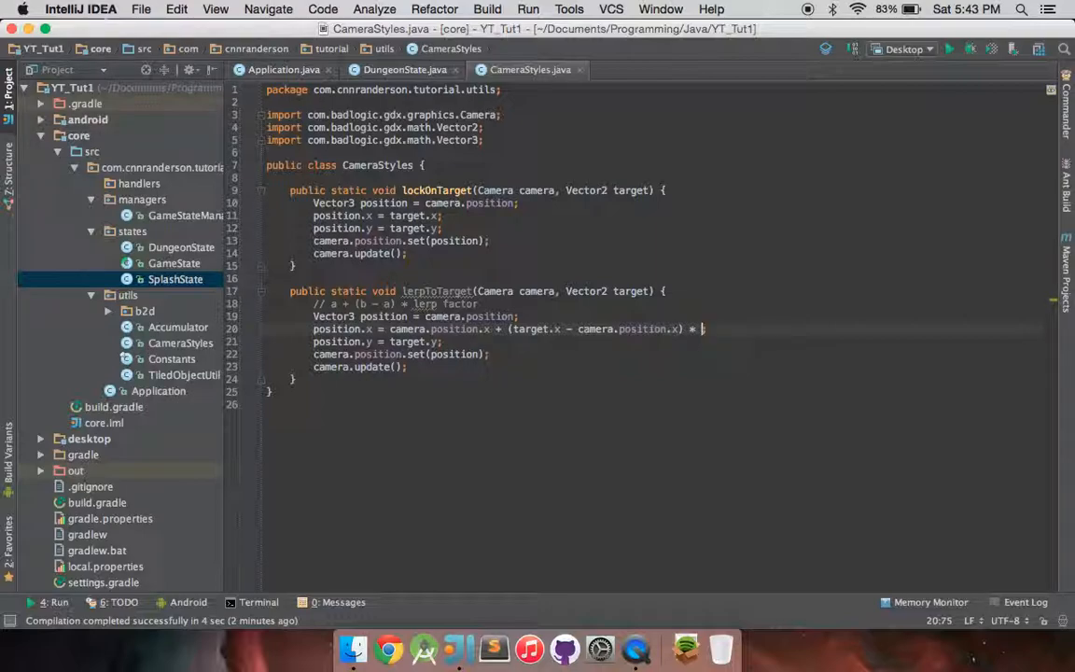
text(.1f;)
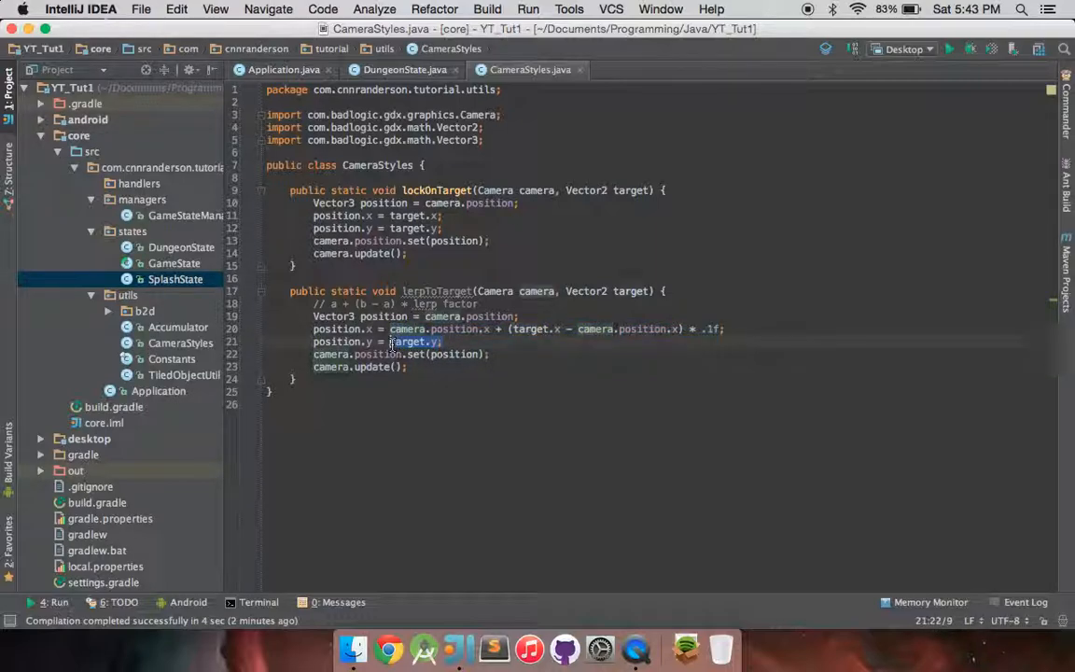
text(camera.position.y + (target.x - camera.position.x) * .1f;)
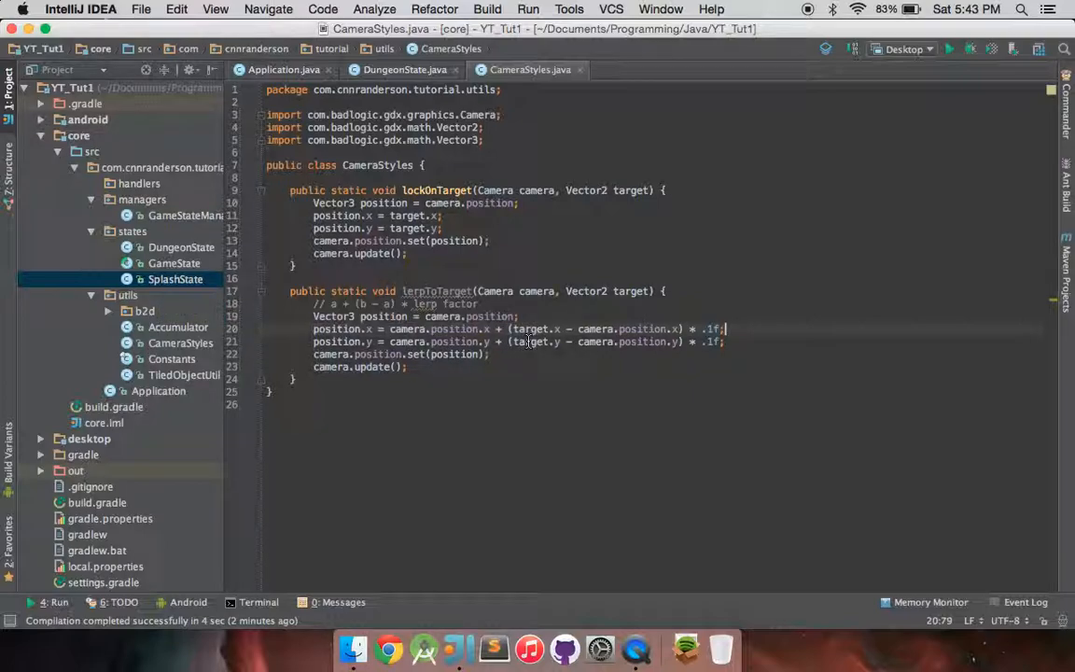
- Change DungeonState's cameraVal 0 branch to CameraStyles.lerpToTarget(camera, target) and run the game
click(404, 69)
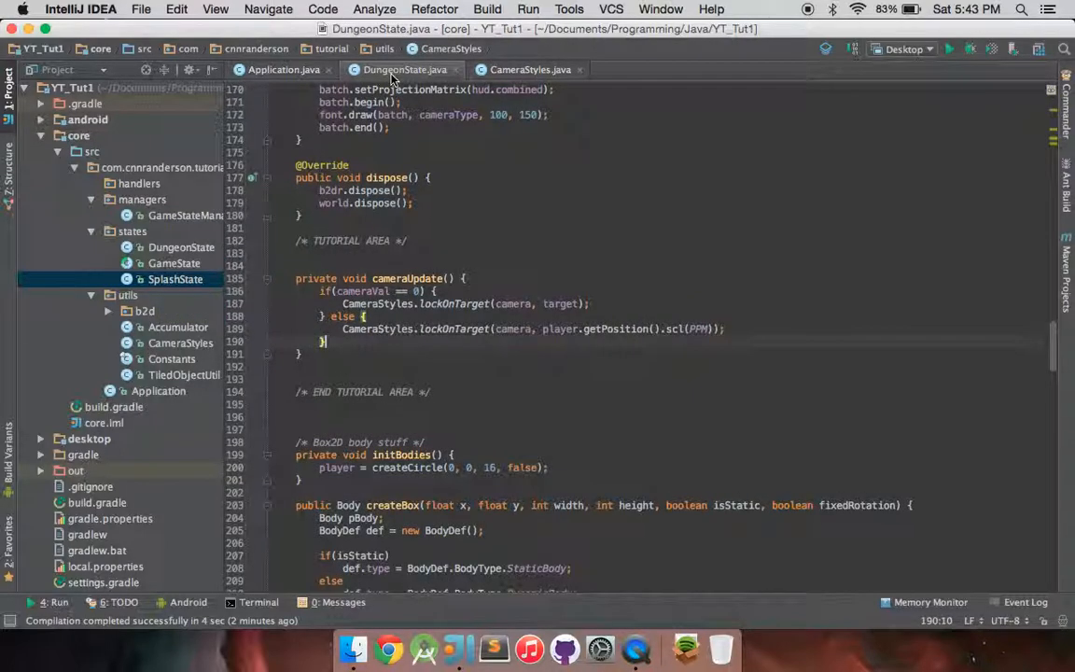
click(362, 318)
text(erpT)
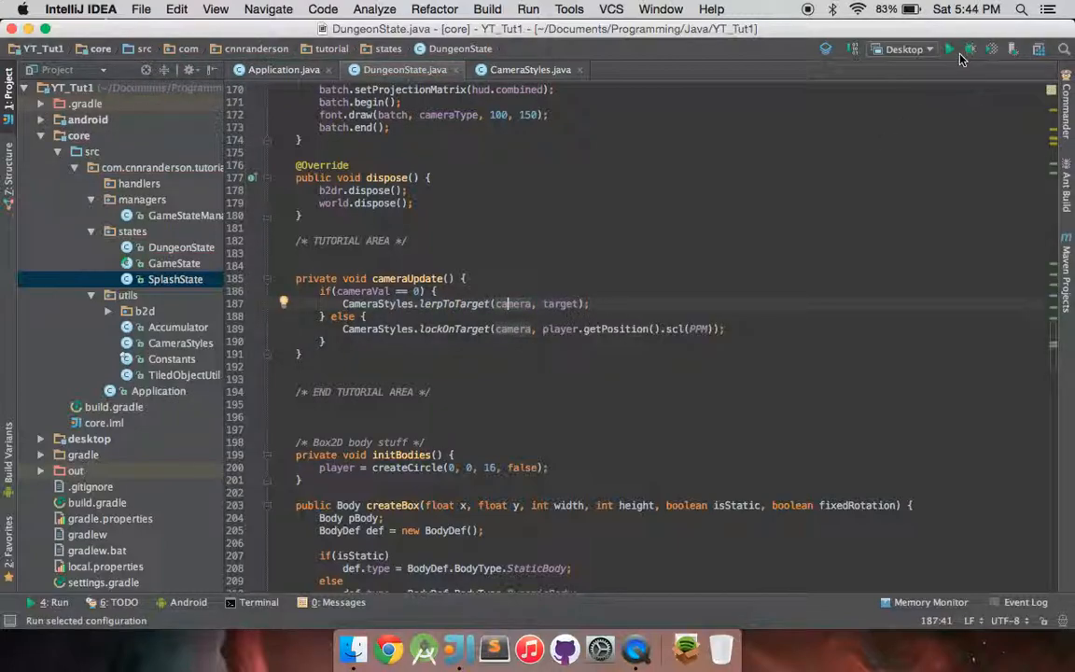
click(949, 49)
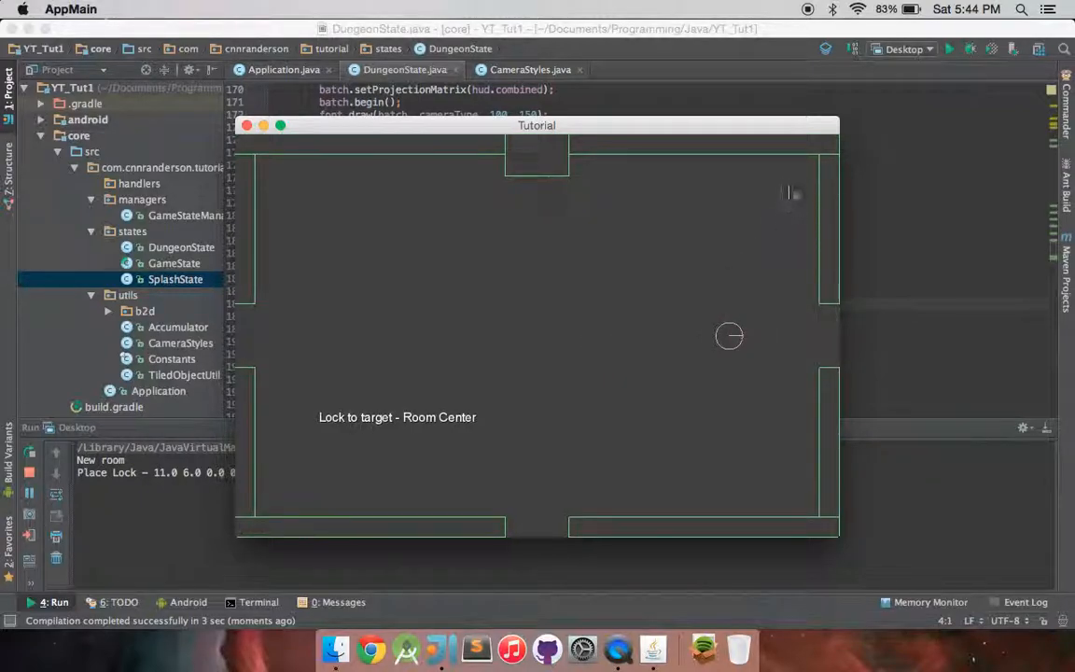
mouse_move(530, 349)
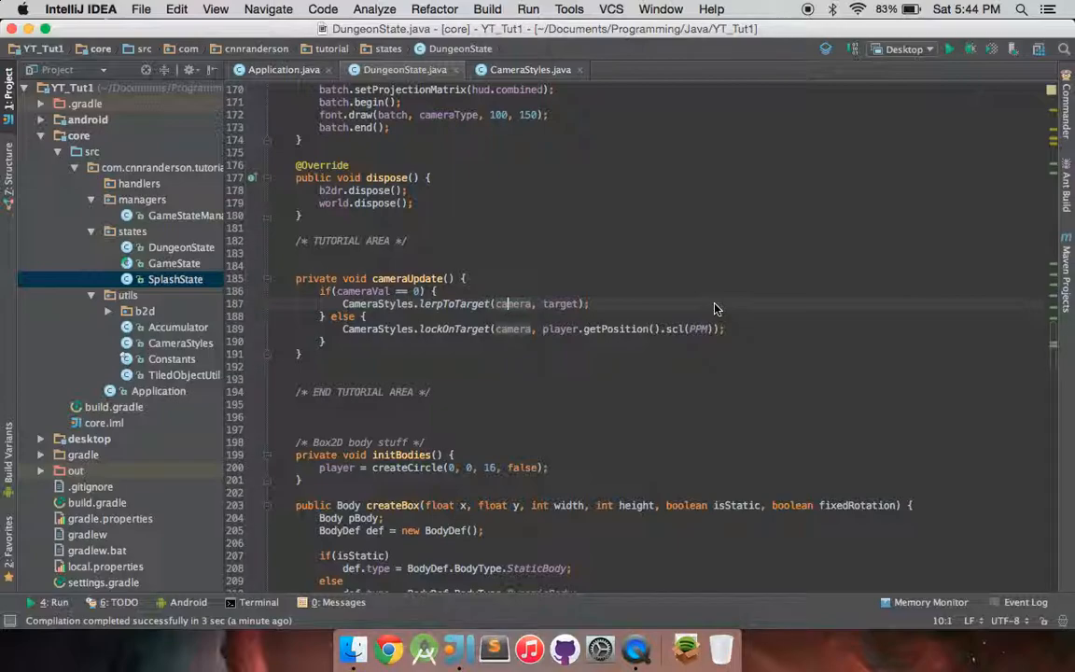
mouse_move(647, 269)
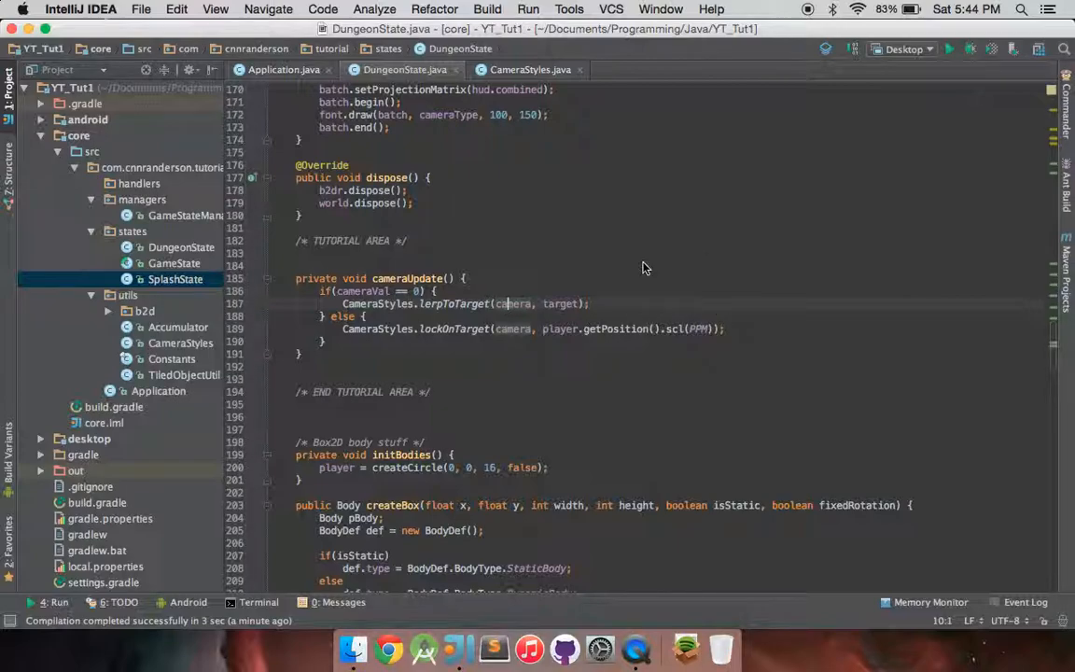
mouse_move(667, 262)
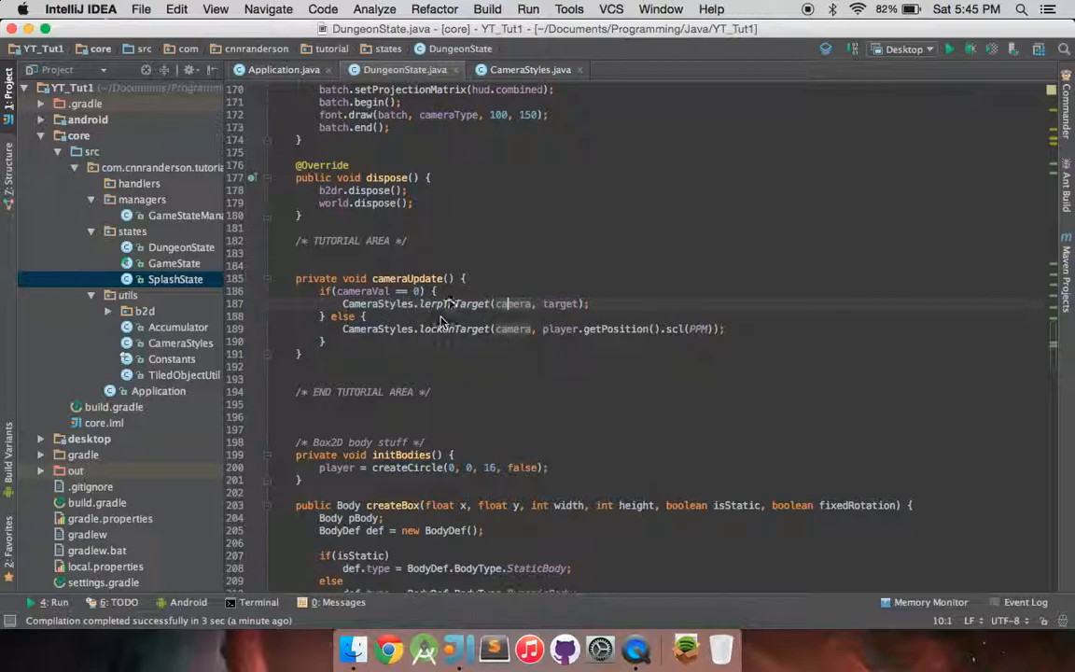
click(529, 70)
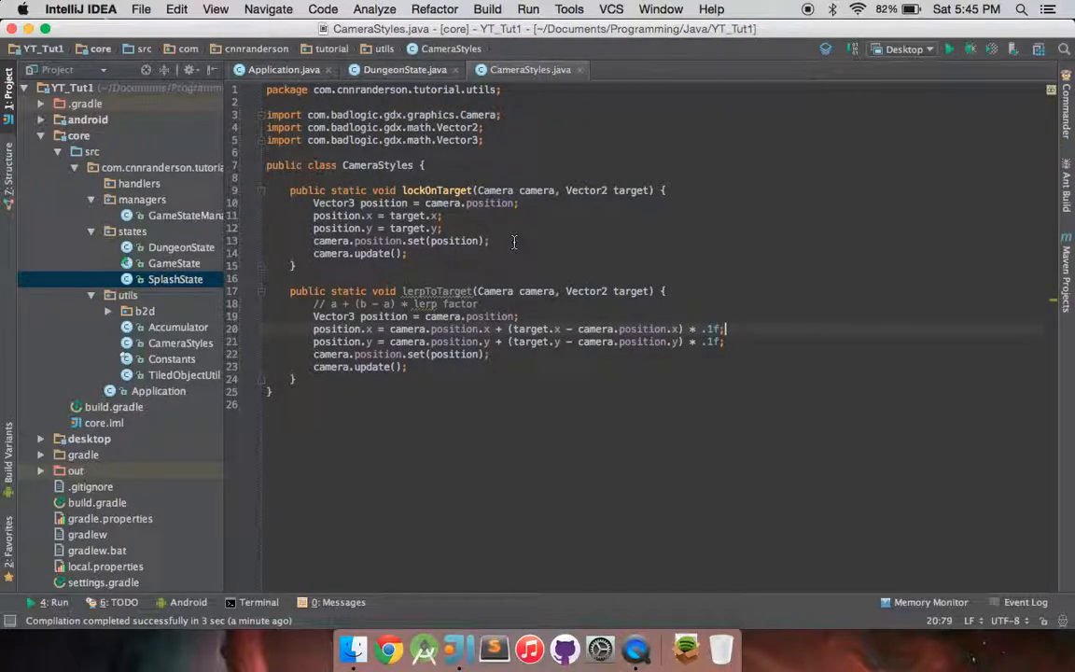
click(403, 69)
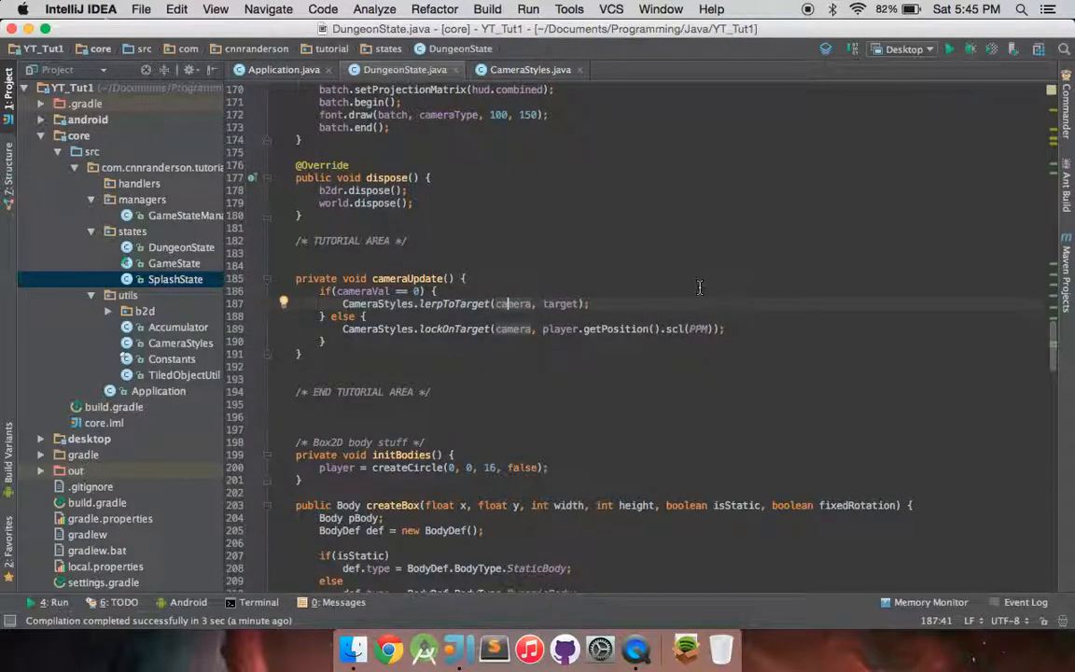
mouse_move(756, 306)
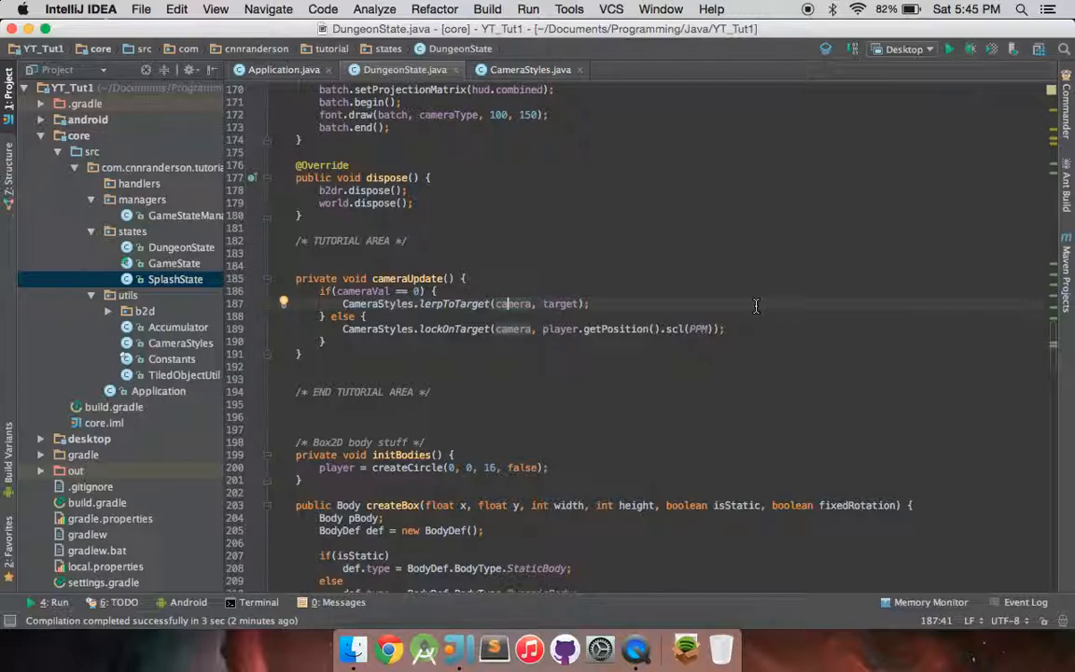
mouse_move(771, 288)
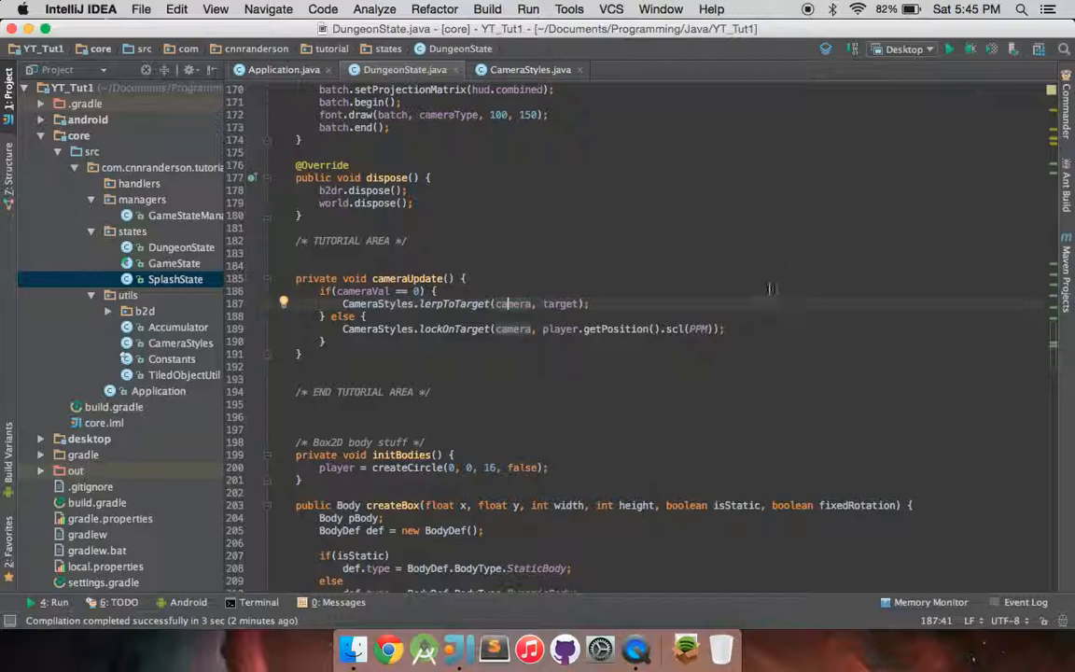